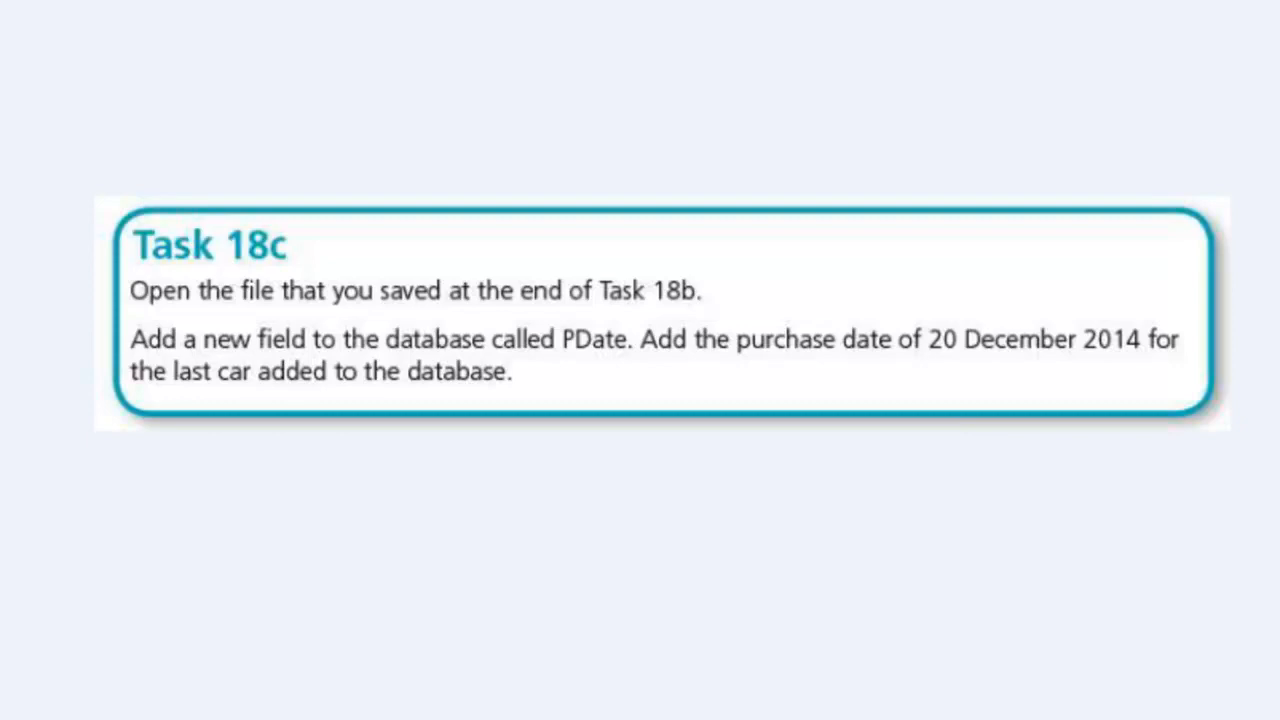
mouse_move(278, 330)
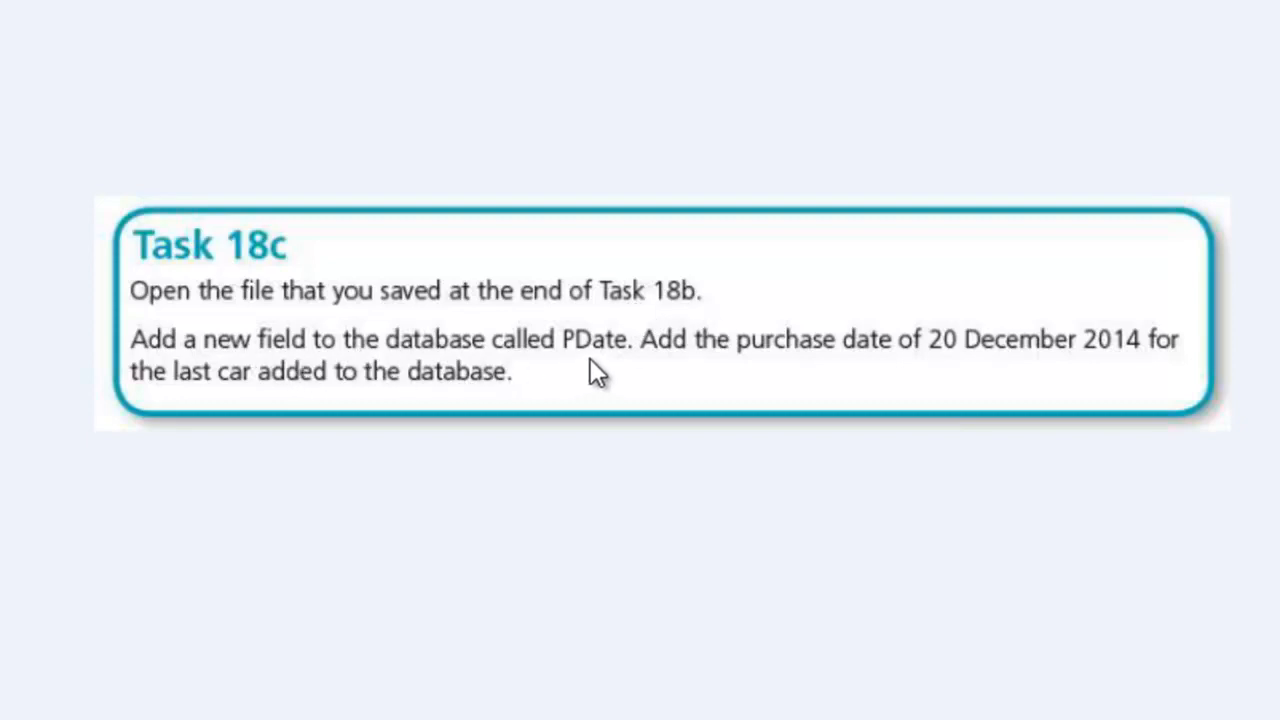
mouse_move(640, 376)
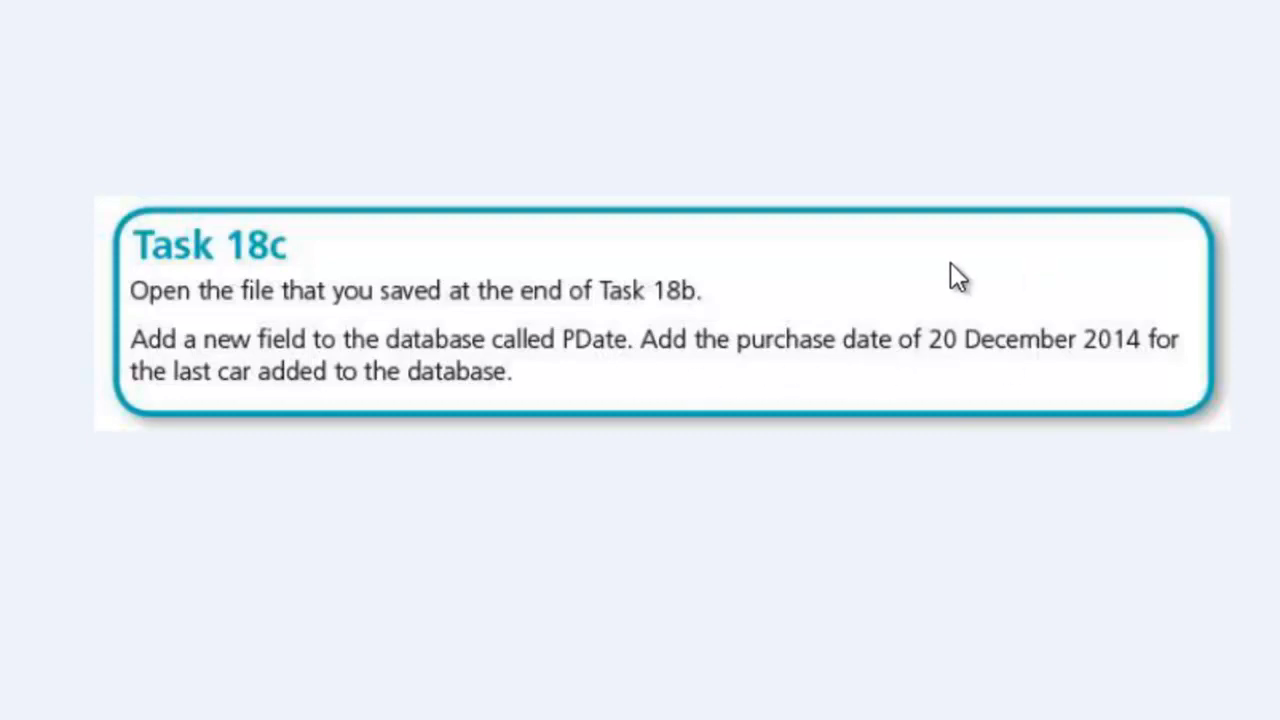
mouse_move(1144, 368)
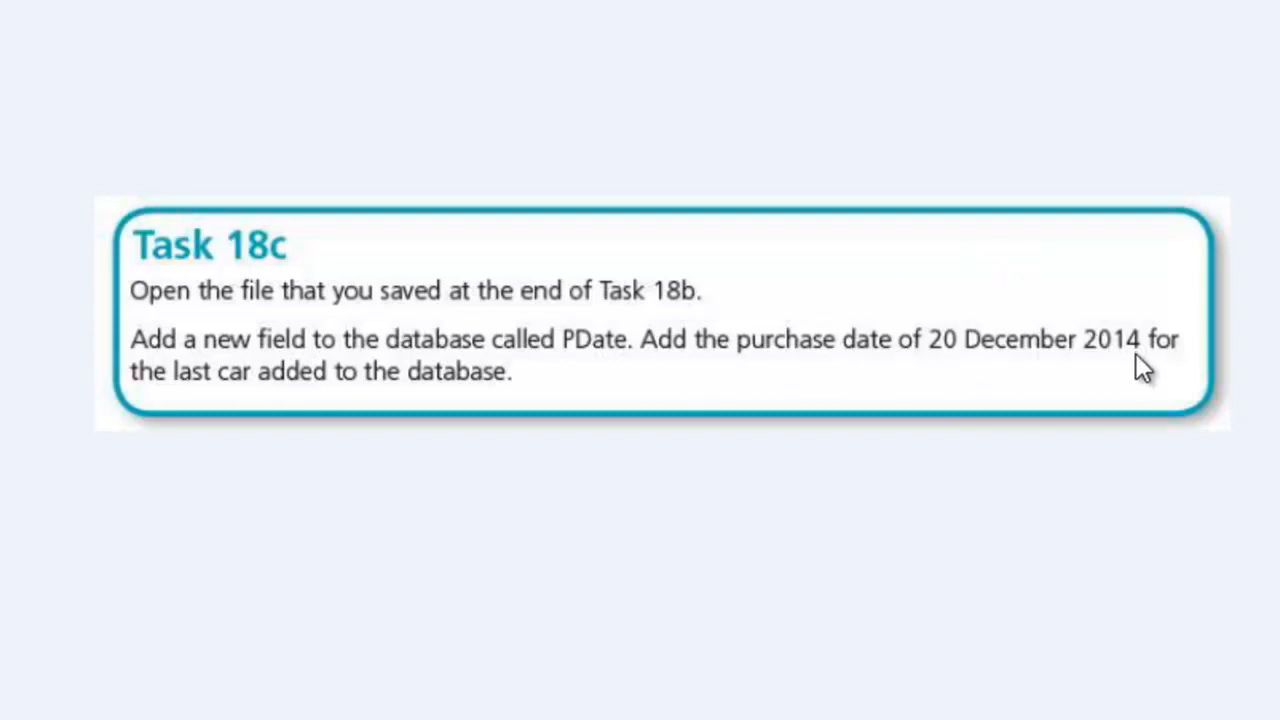
mouse_move(300, 418)
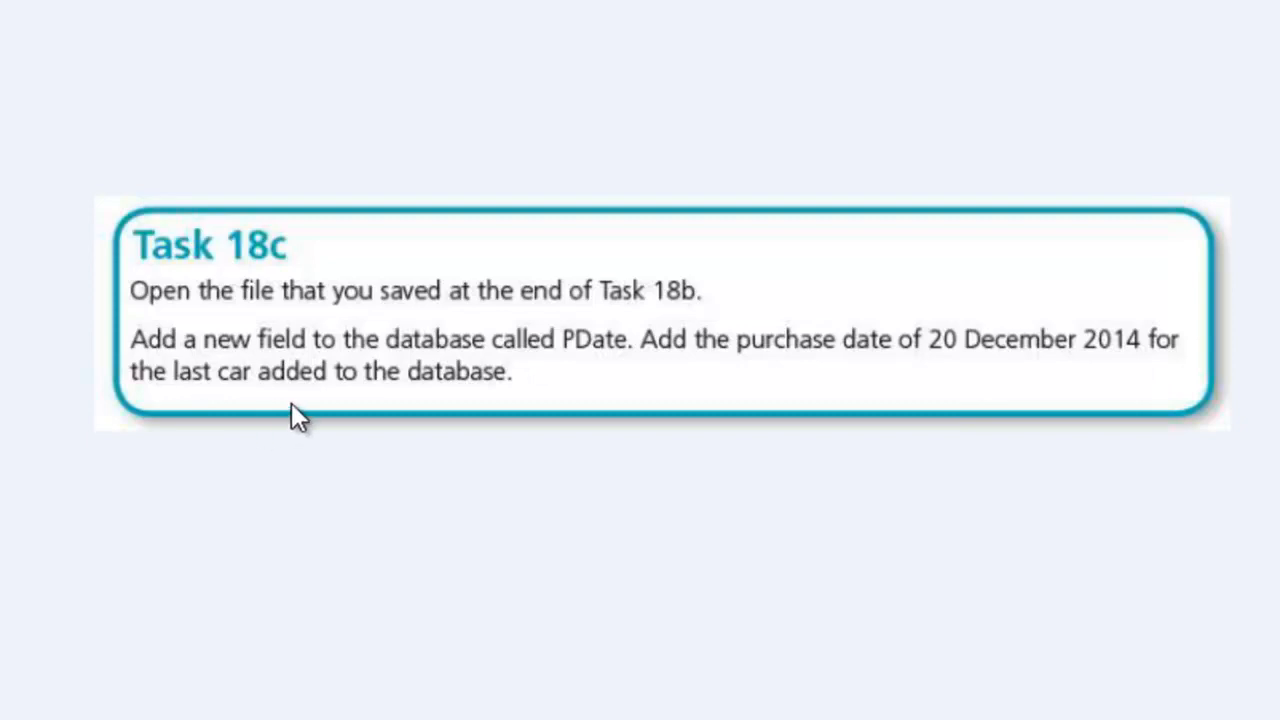
mouse_move(628, 404)
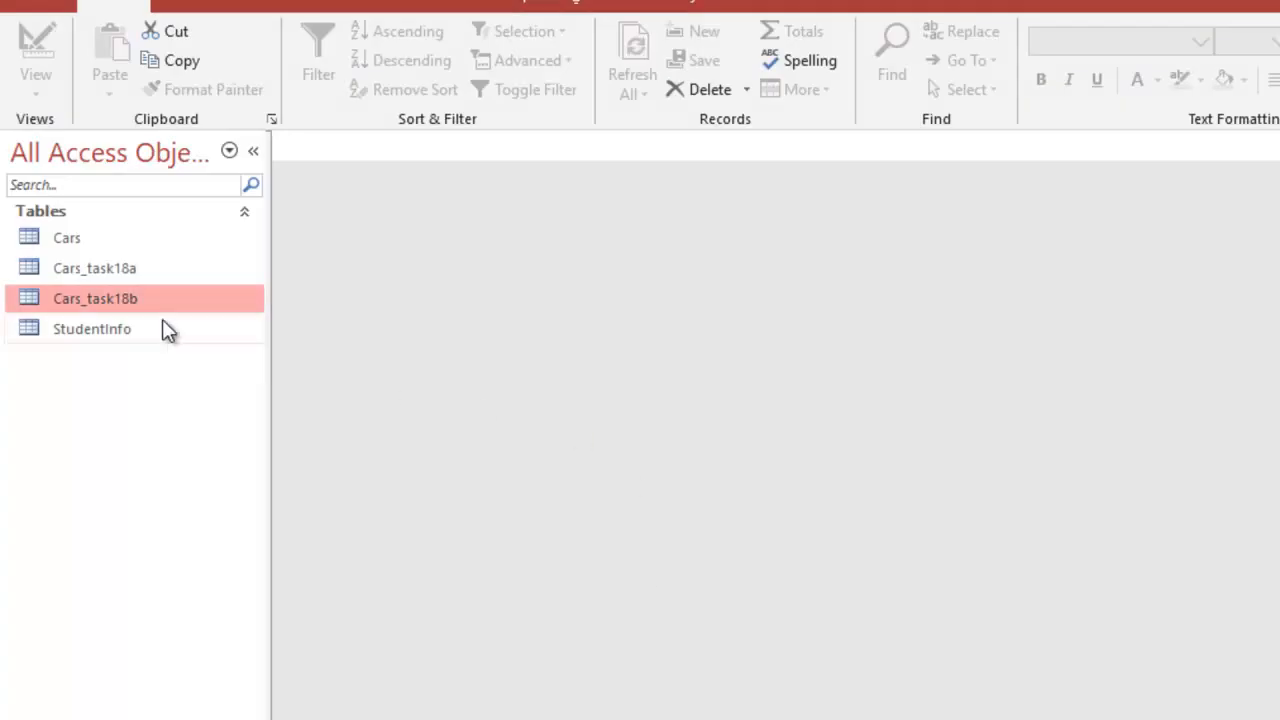
- Open the Cars_task18b table in Datasheet View from the navigation pane
double_click(96, 298)
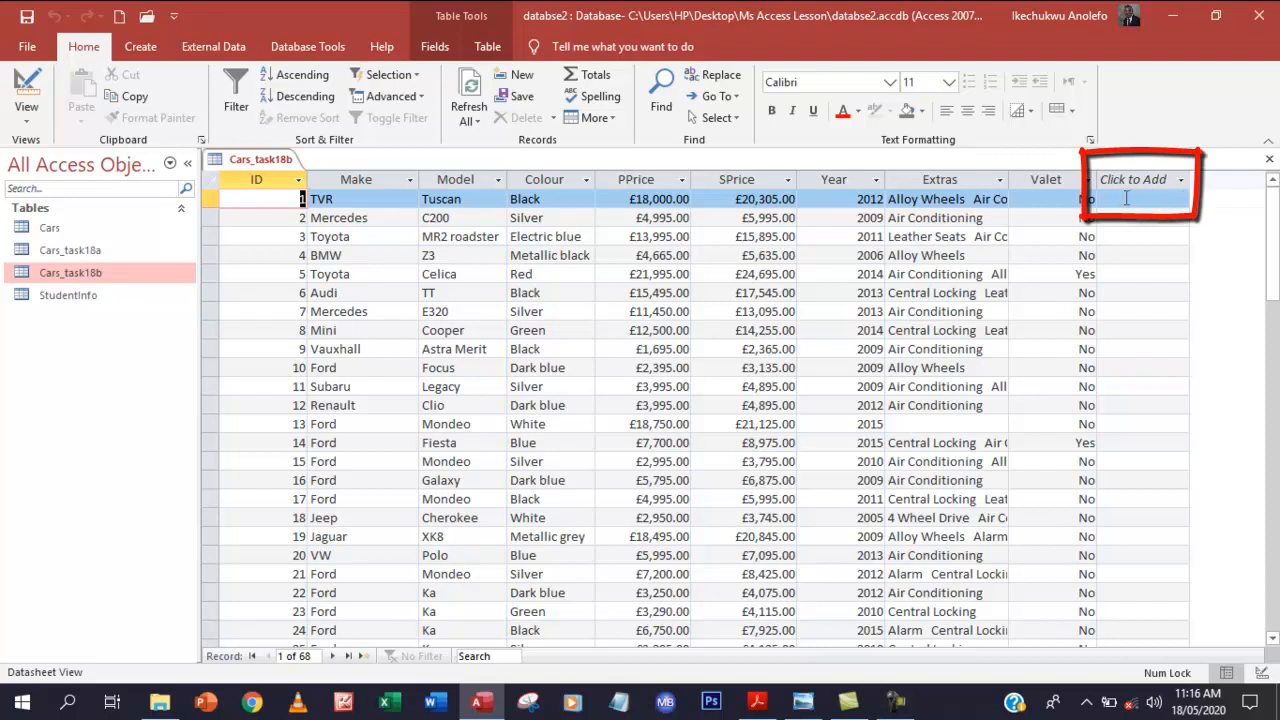
- In Design View, add a PDate field with the Date/Time data type
click(28, 90)
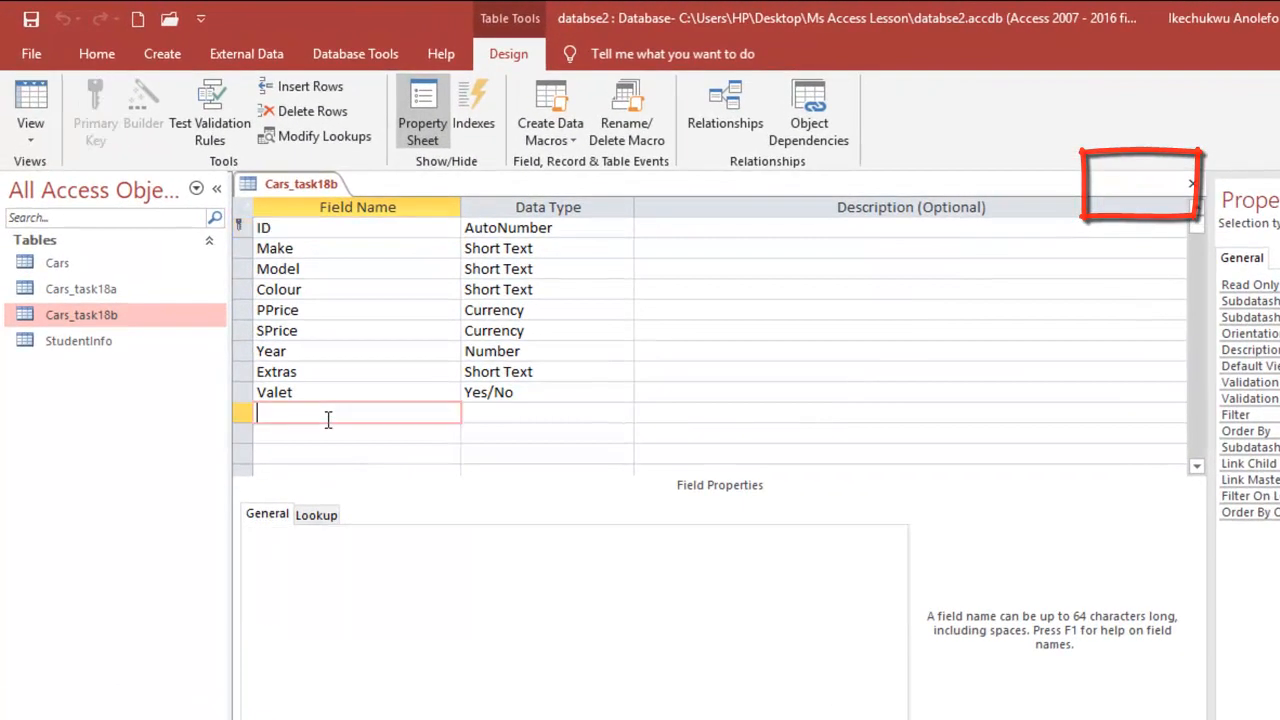
text(Pd)
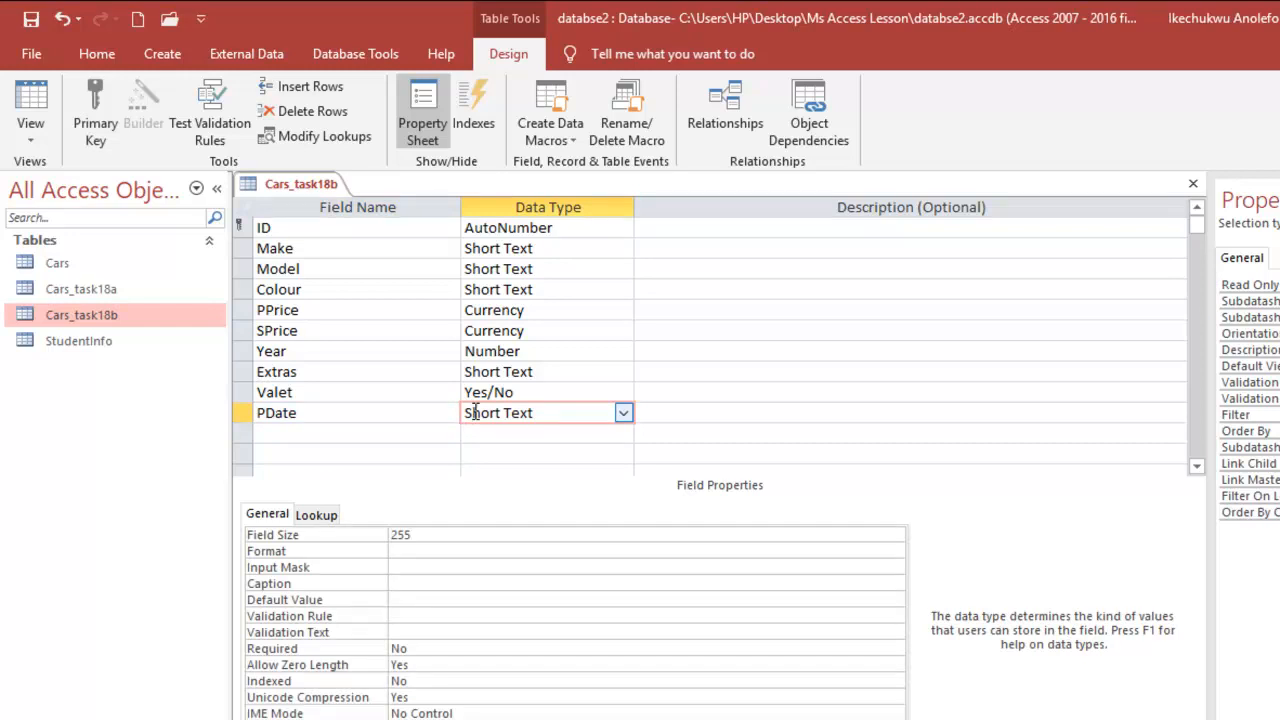
click(624, 412)
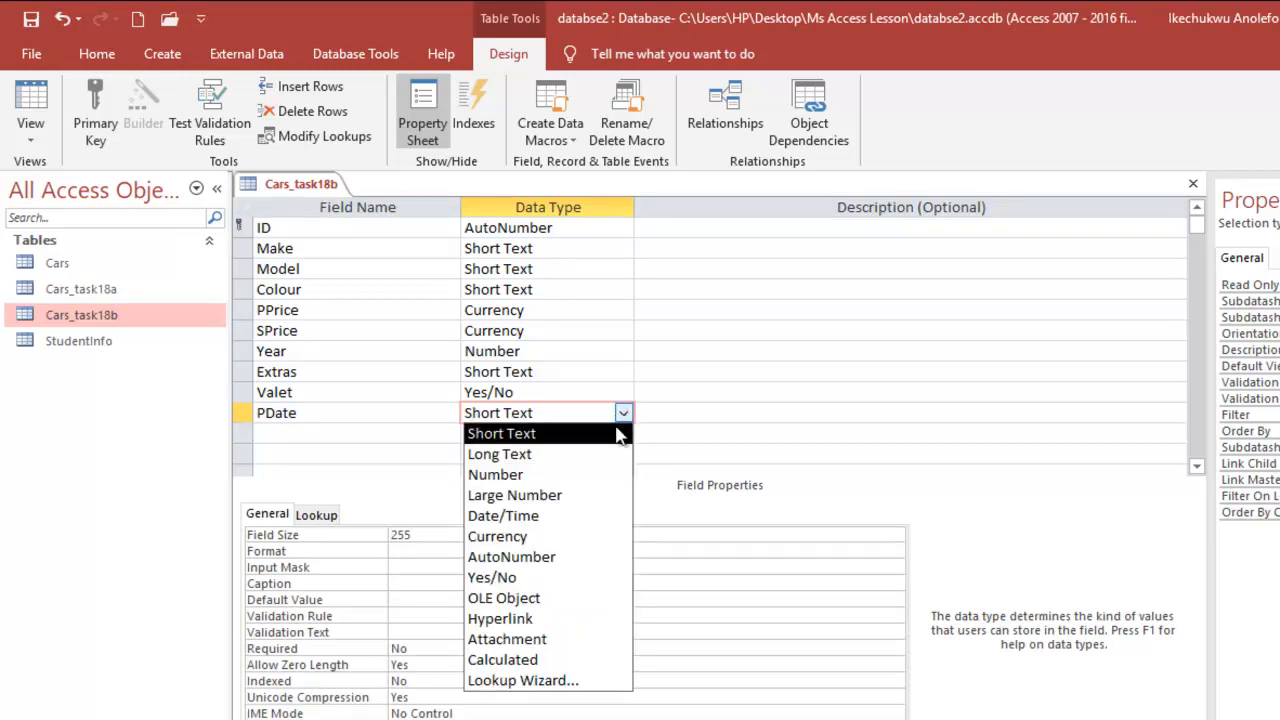
mouse_move(584, 496)
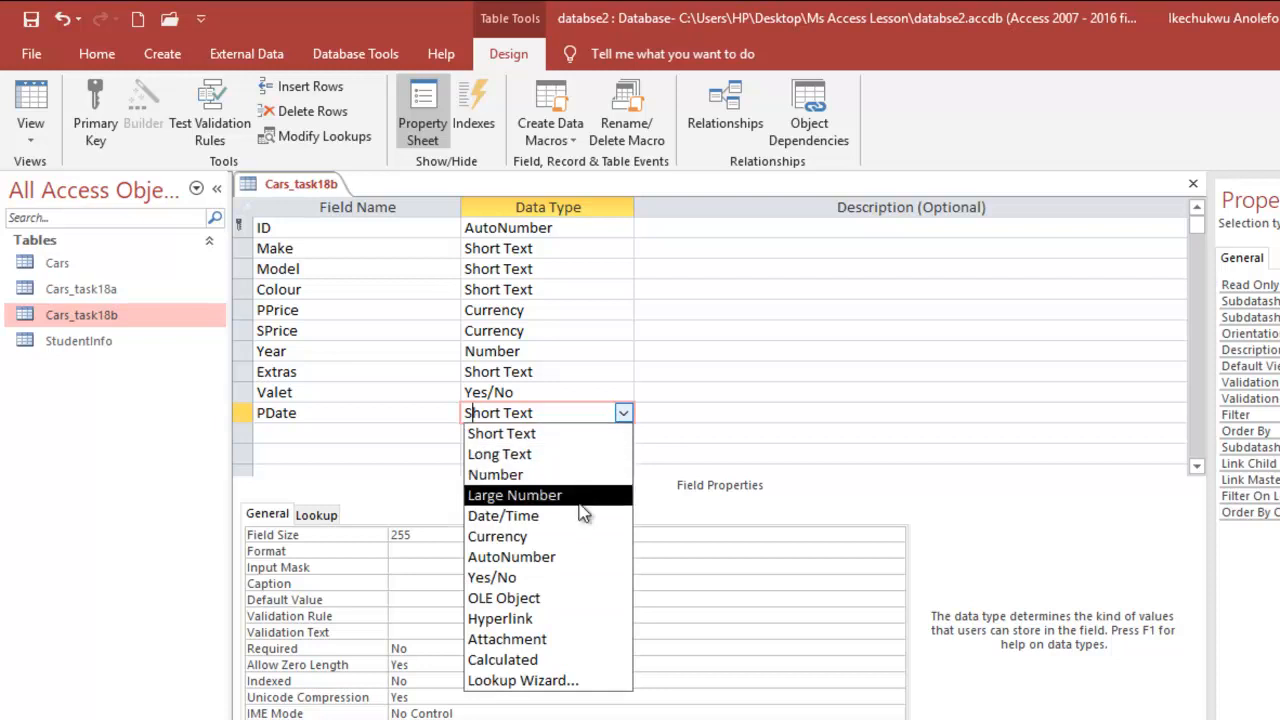
click(504, 516)
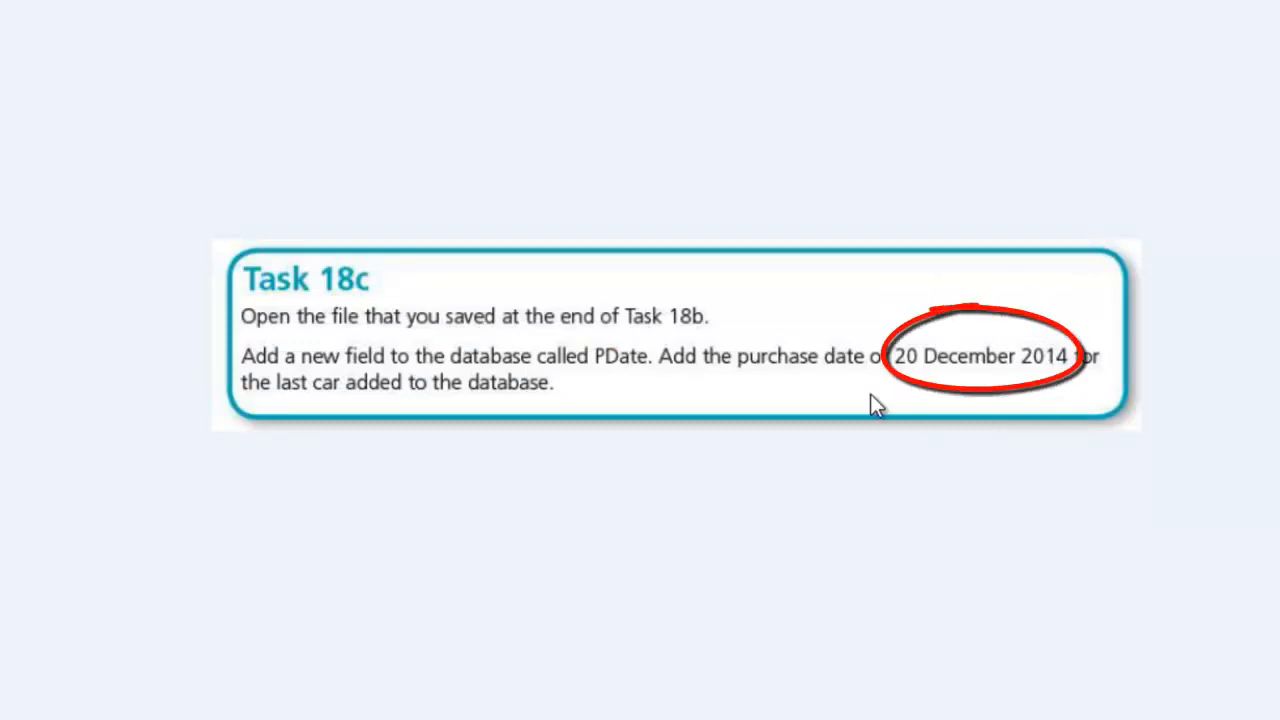
mouse_move(1020, 438)
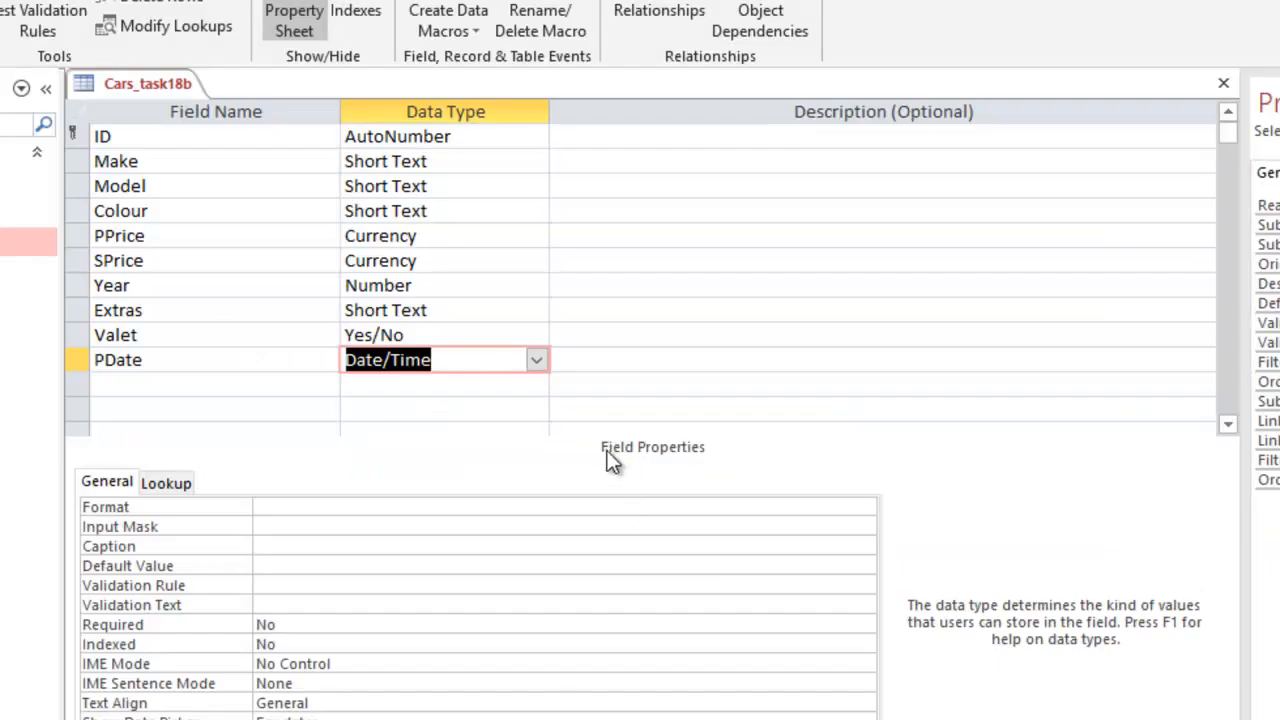
mouse_move(396, 404)
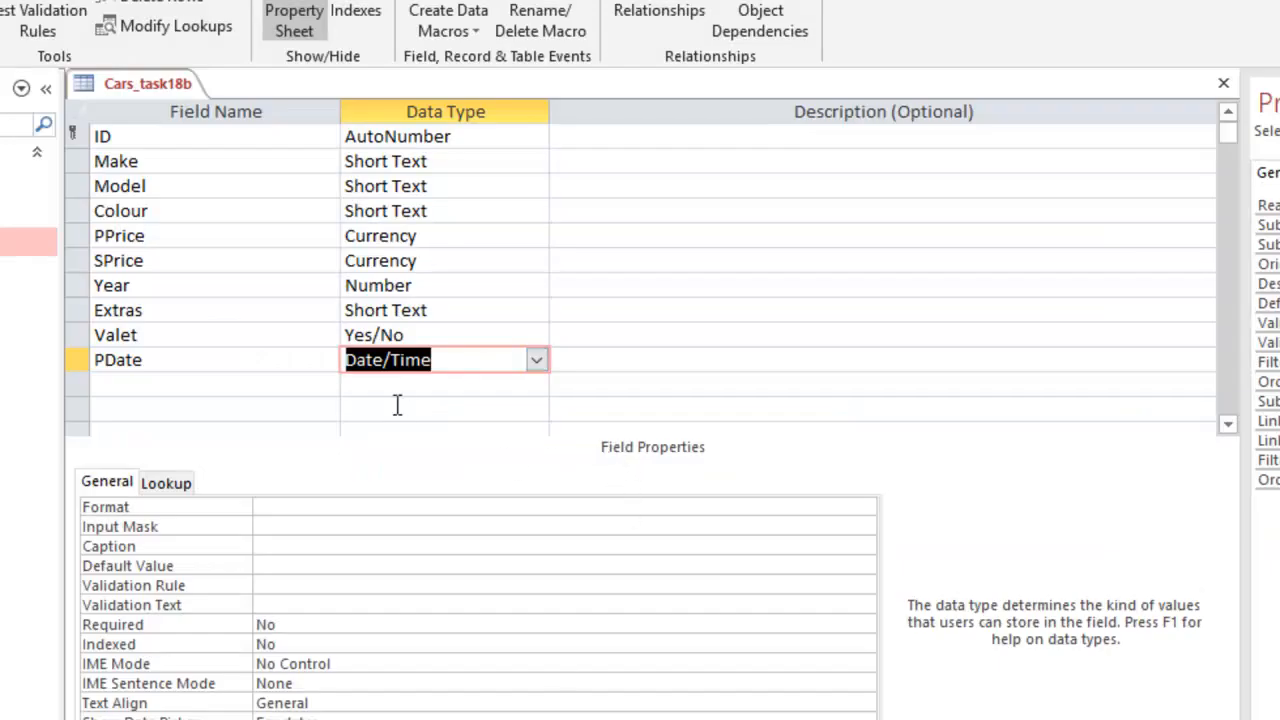
mouse_move(540, 520)
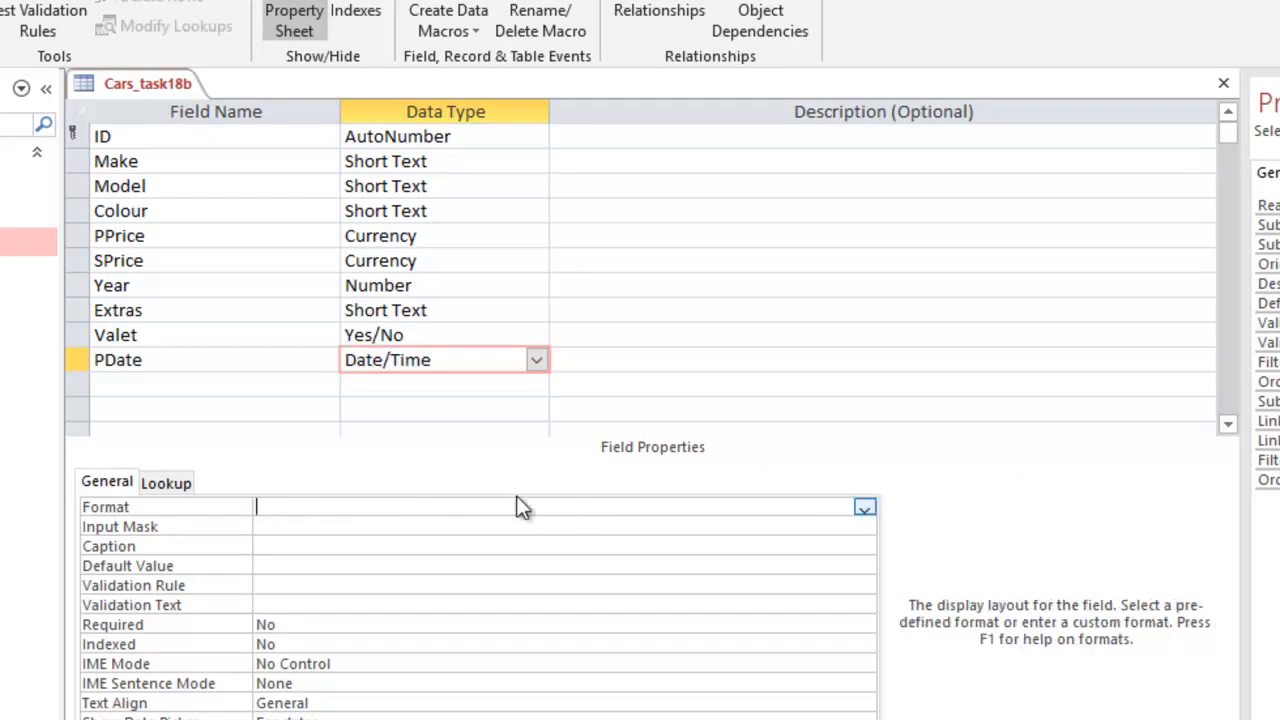
- Select PDate and list its Format options to choose Long Date
click(216, 360)
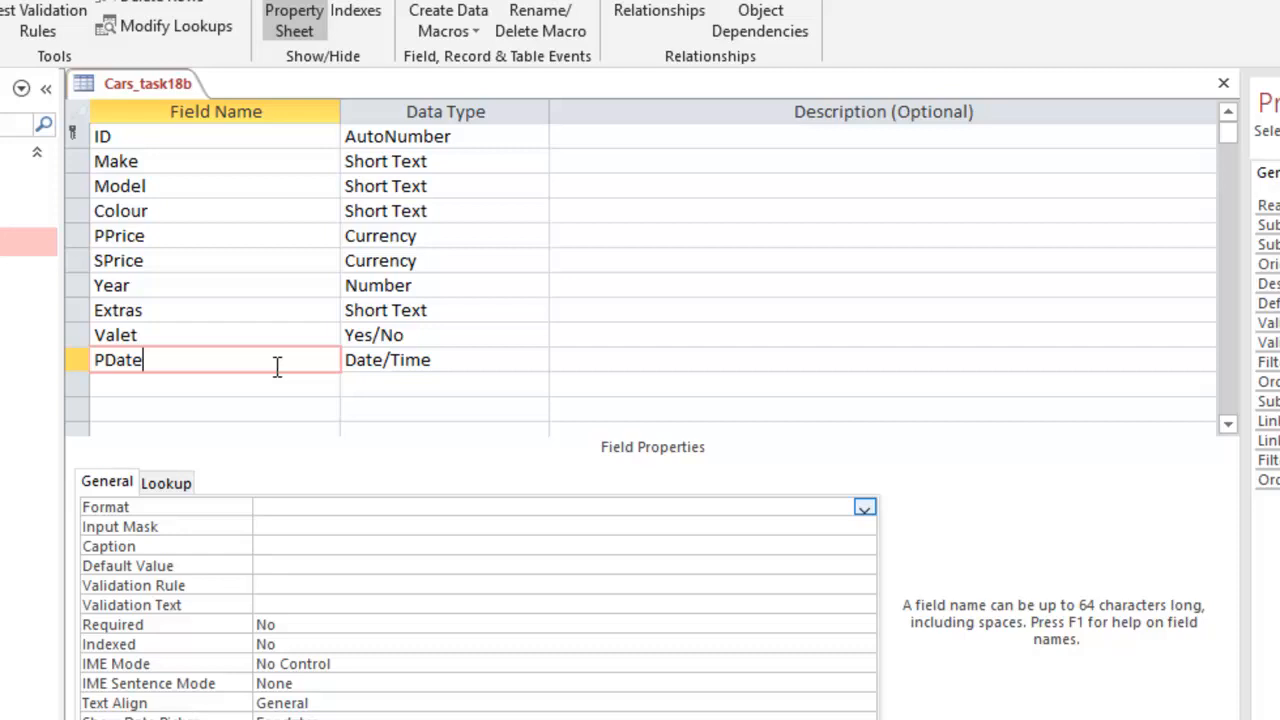
click(440, 360)
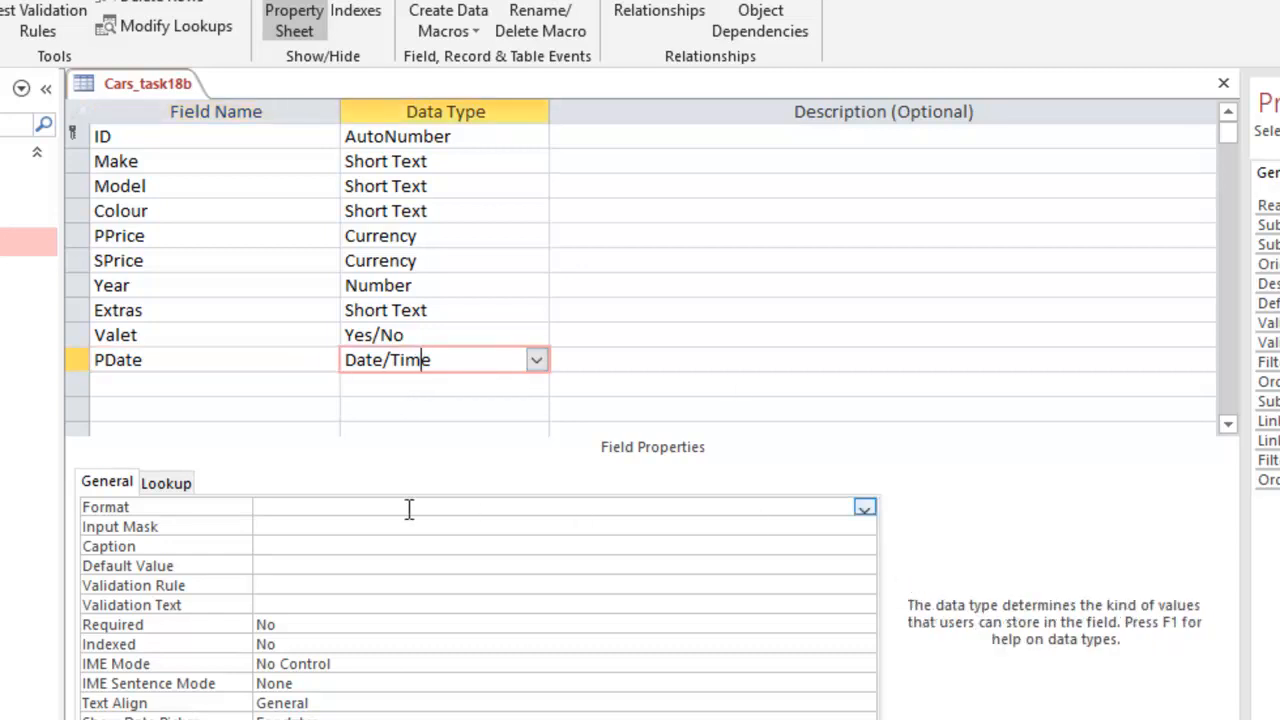
click(864, 508)
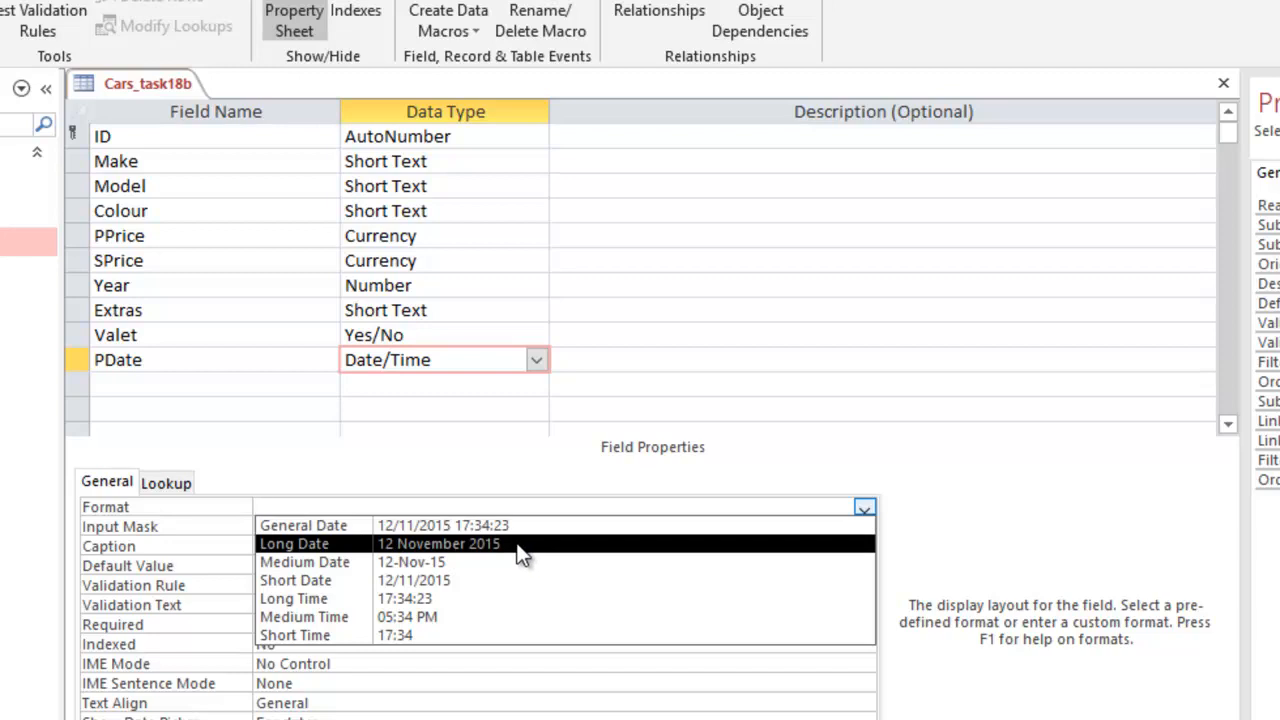
mouse_move(516, 552)
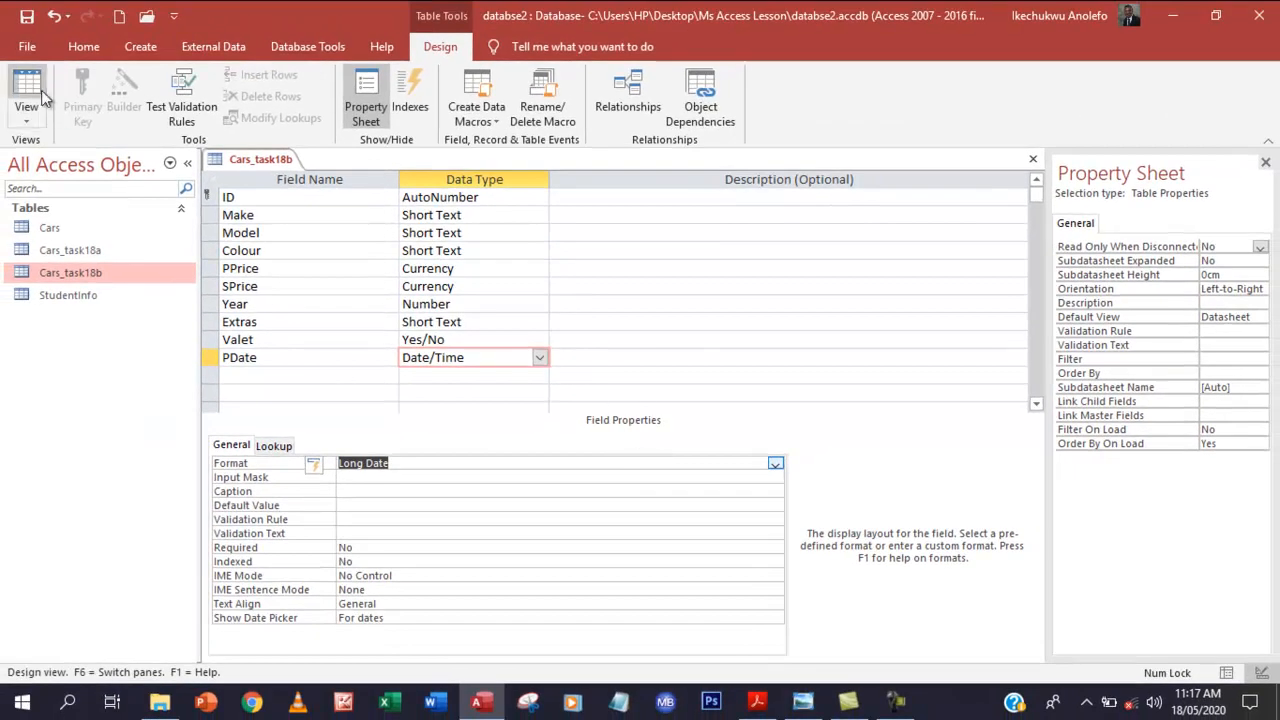
- Return to Datasheet View, saving the table with the new PDate column
click(26, 90)
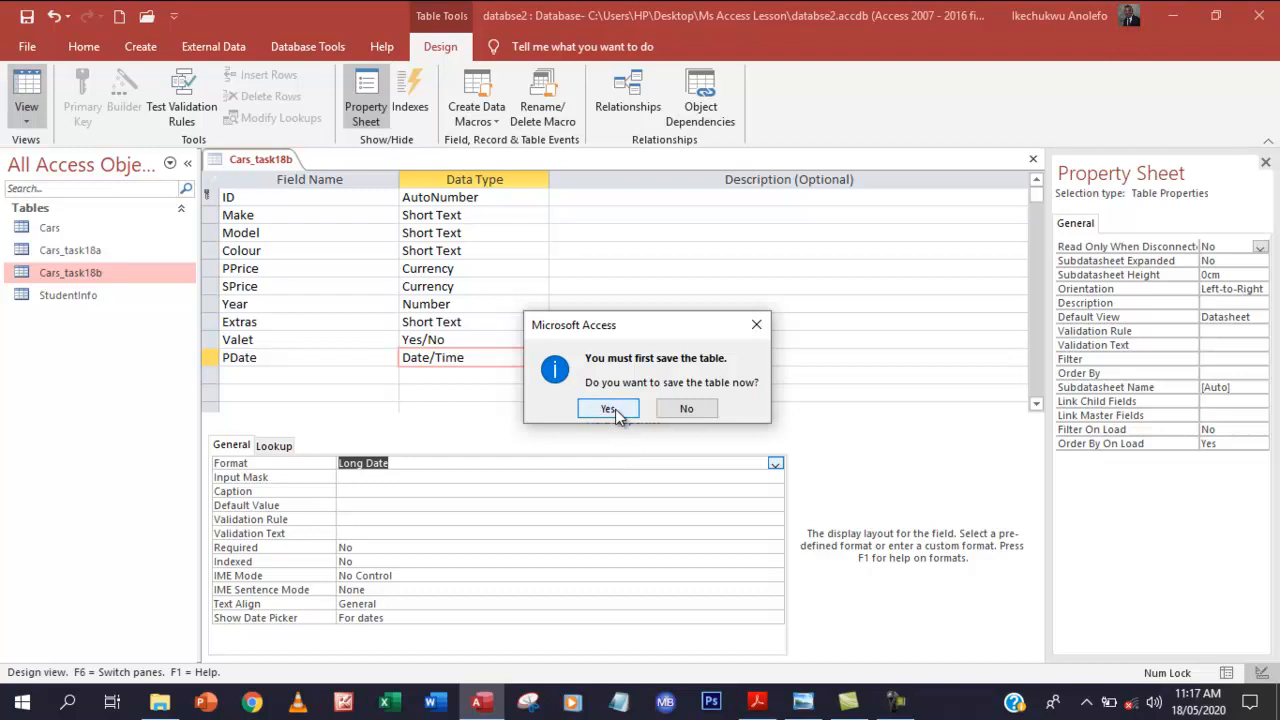
click(608, 408)
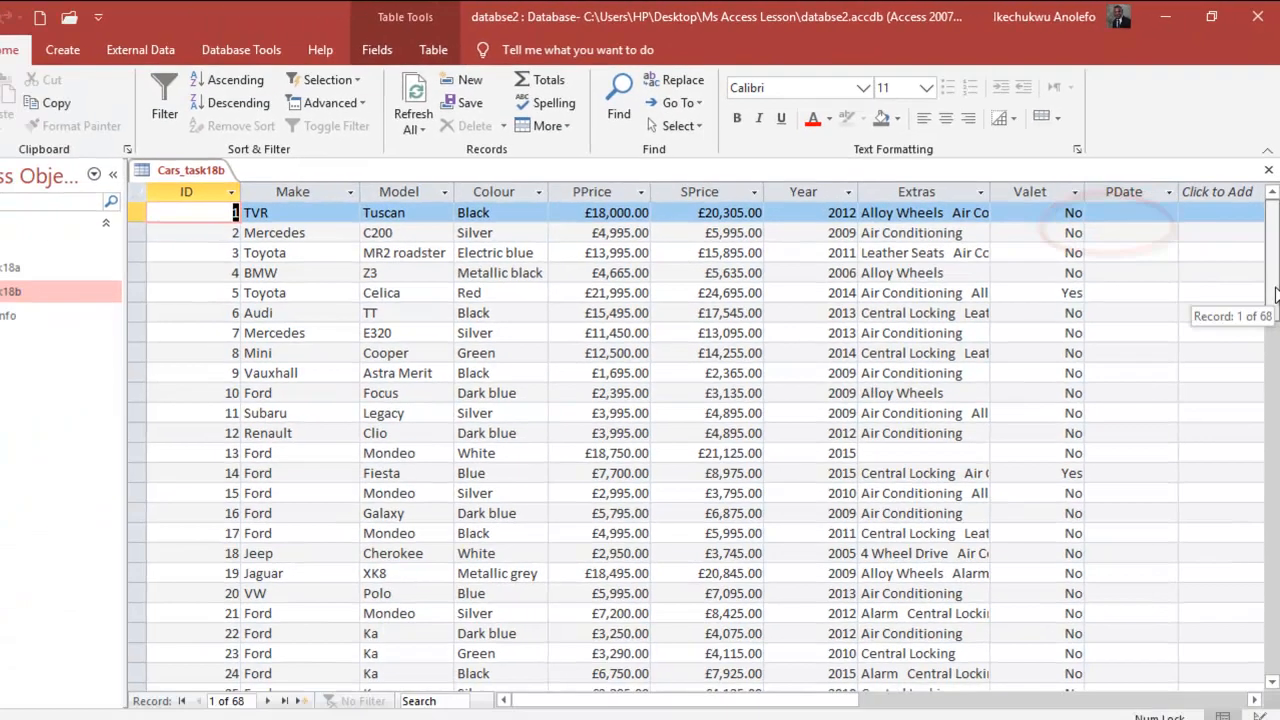
- Scroll to the Task 18c brief asking for 20 December 2014 on the last car
scroll(down, 3)
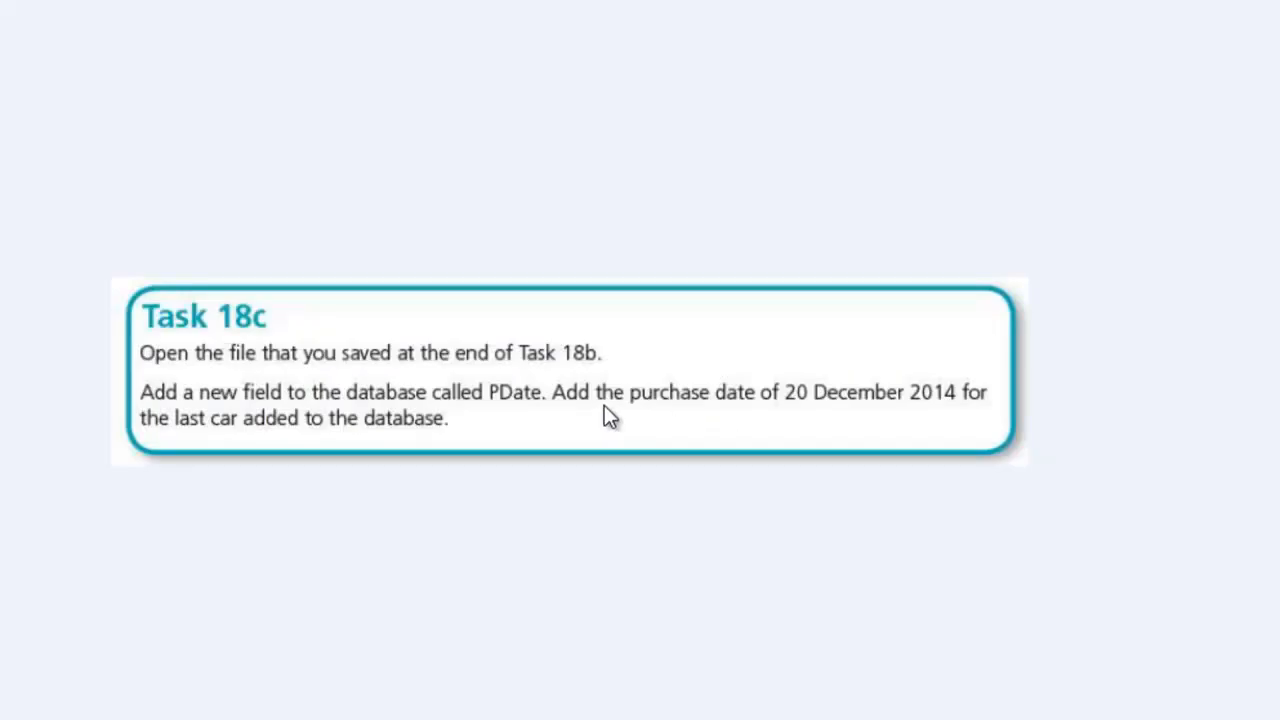
mouse_move(864, 412)
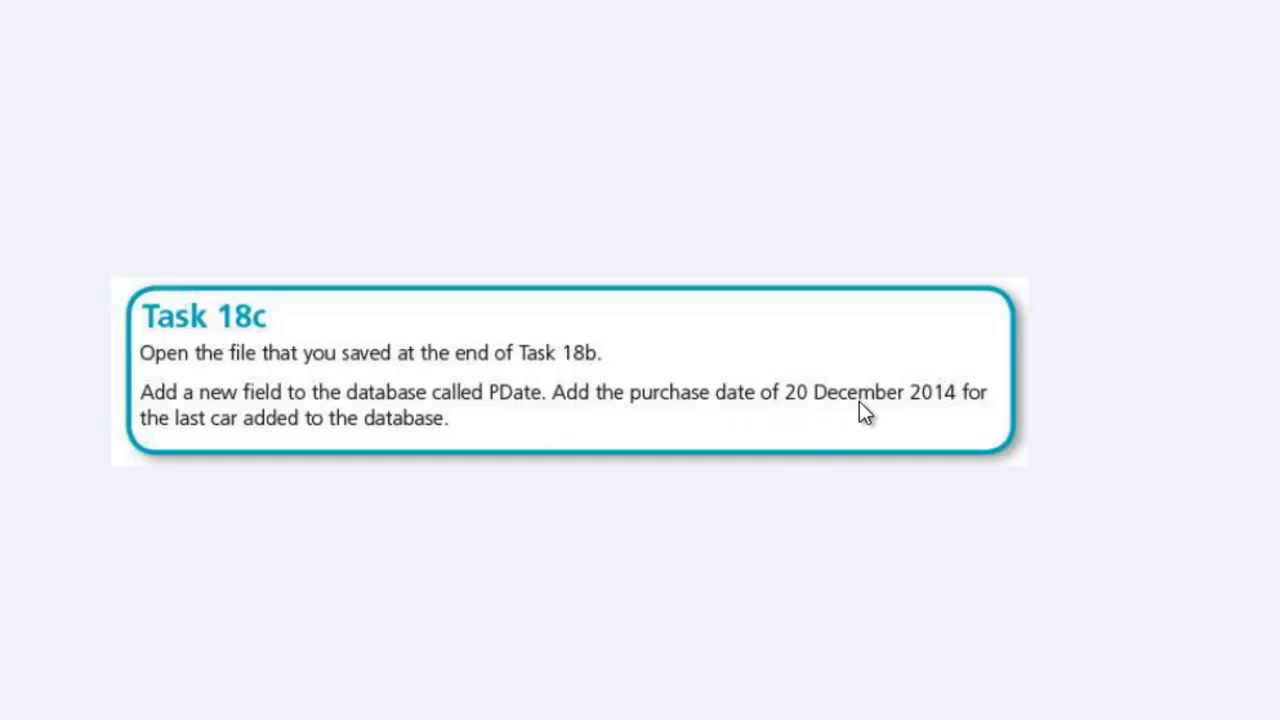
mouse_move(510, 430)
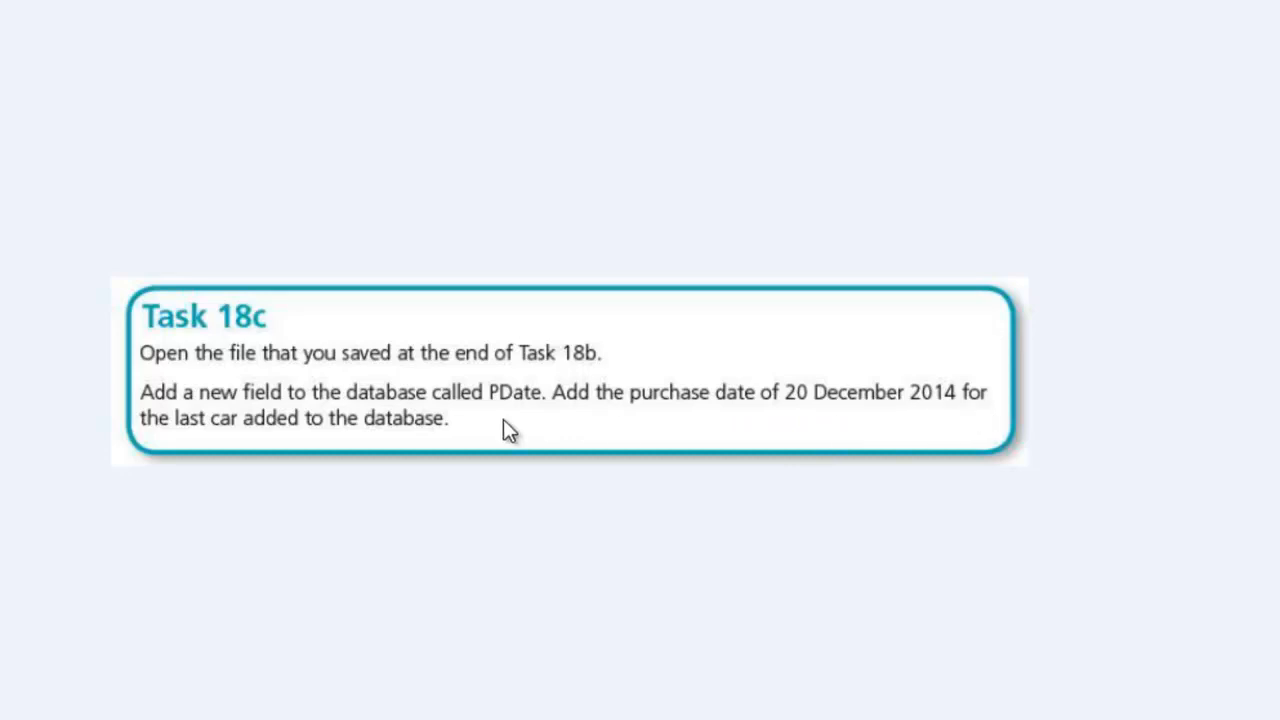
mouse_move(650, 464)
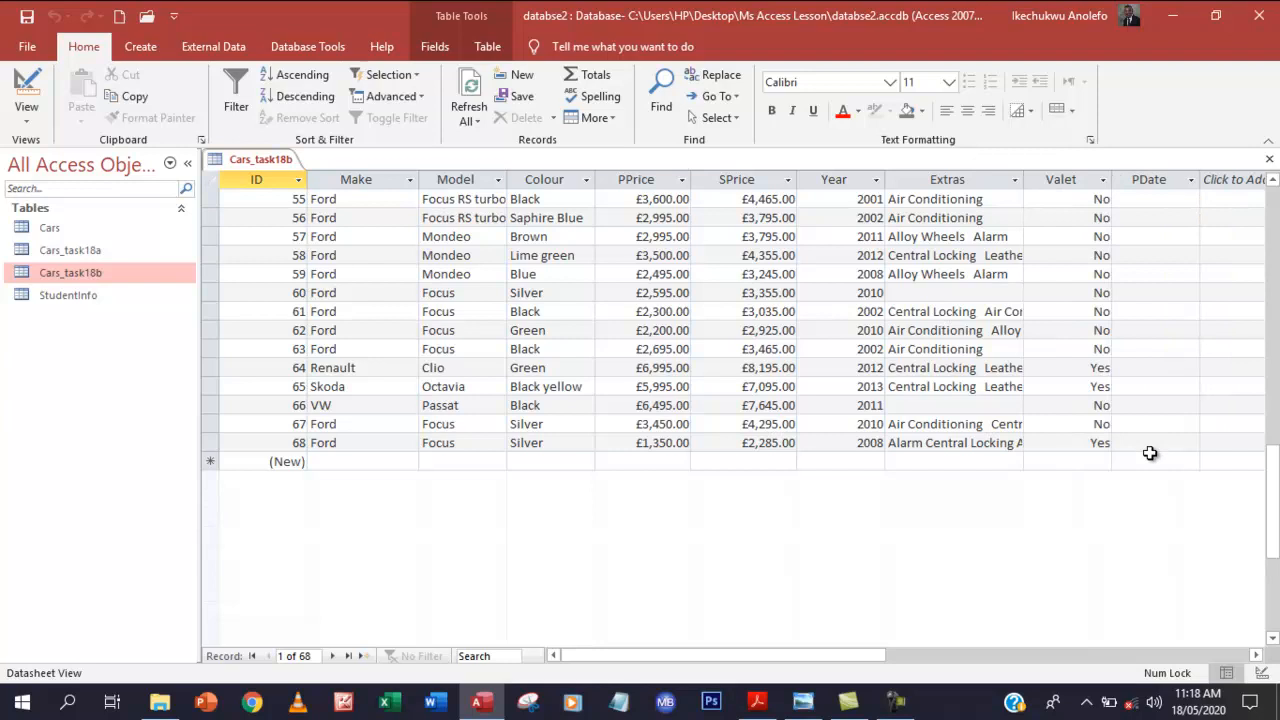
mouse_move(1144, 444)
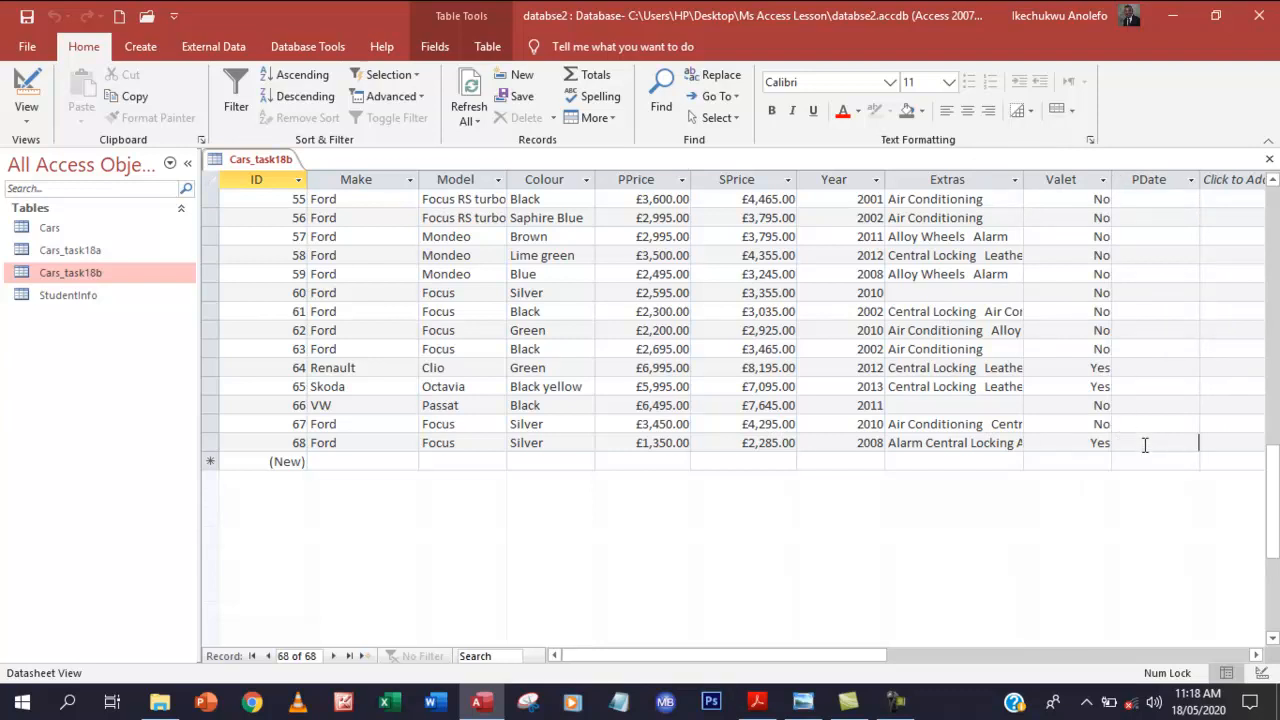
click(1150, 444)
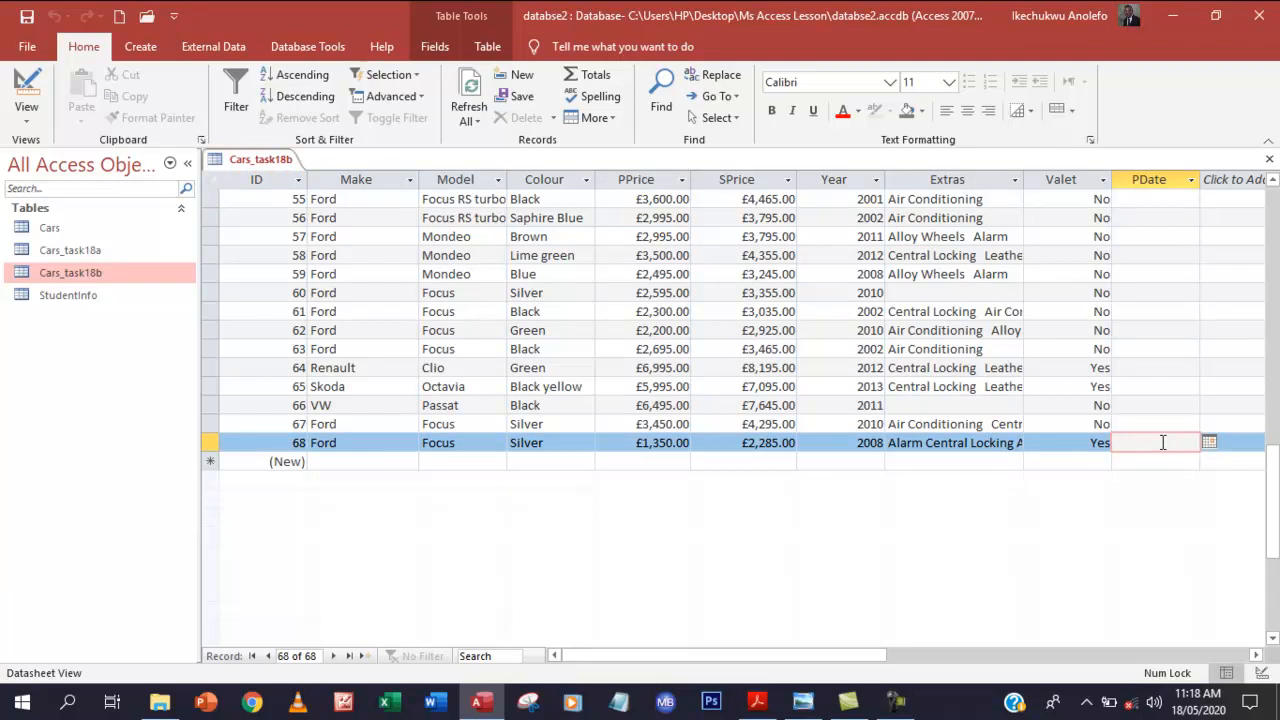
click(1208, 442)
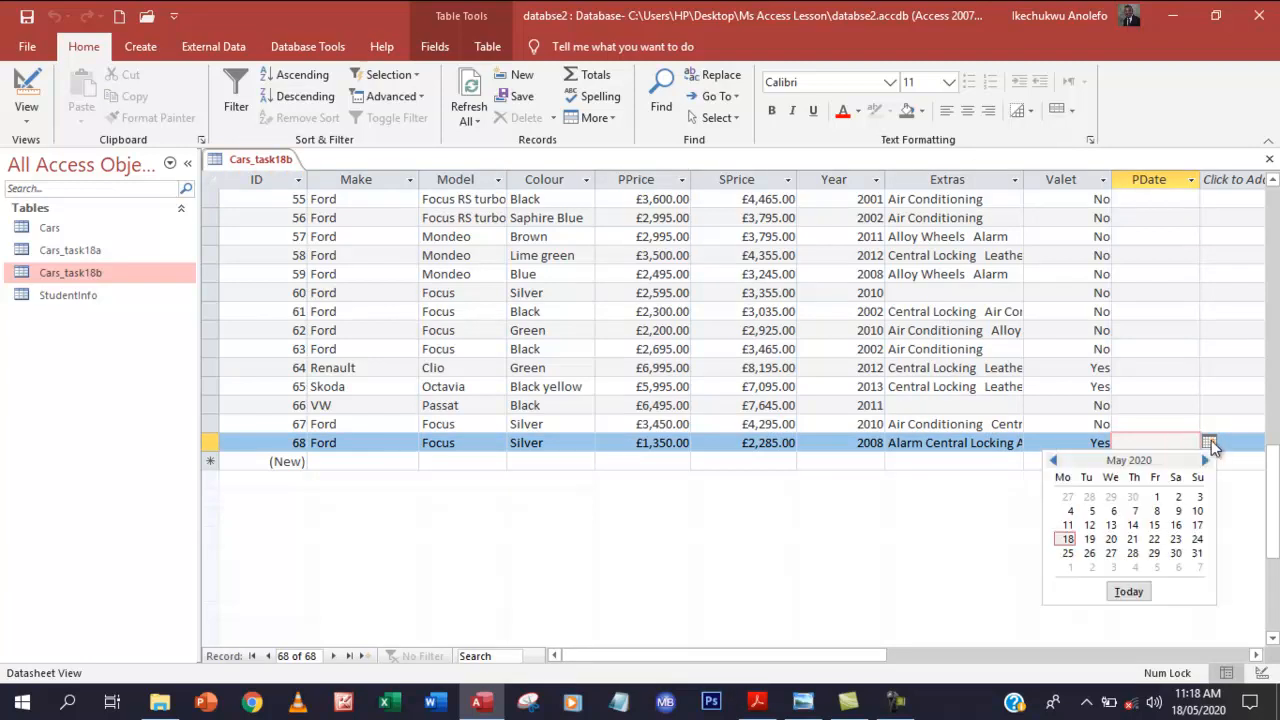
click(1052, 460)
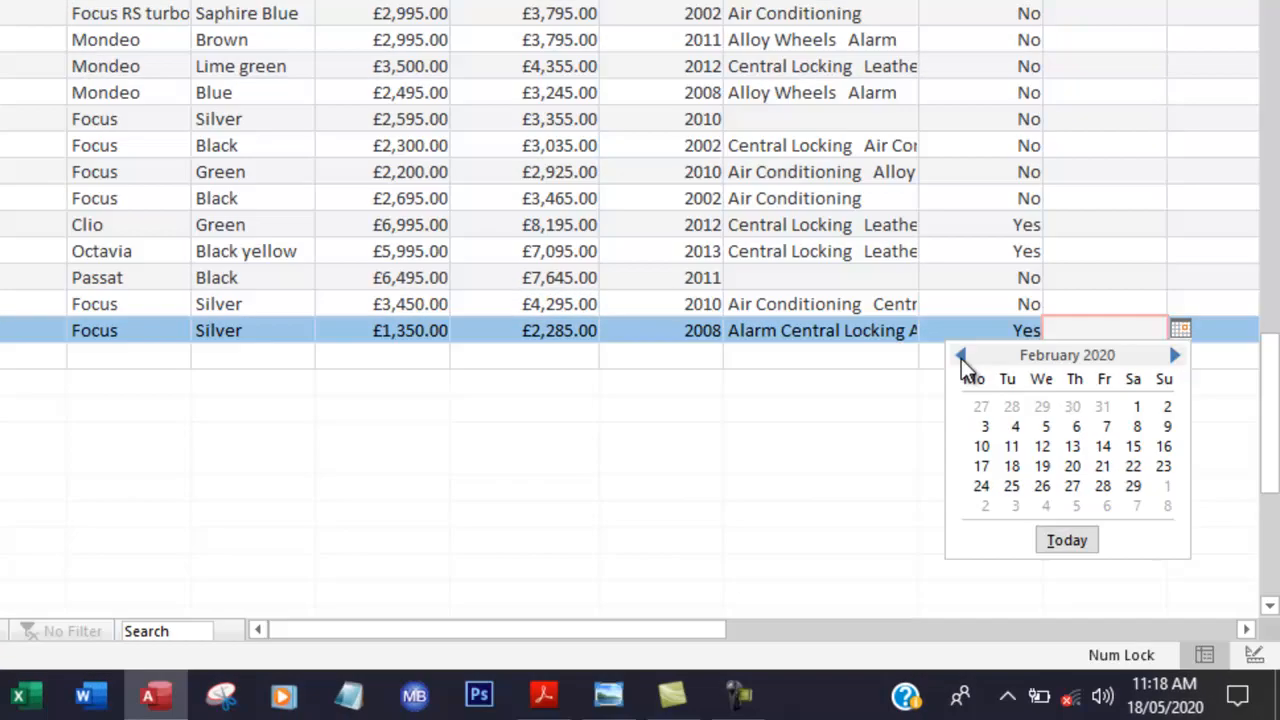
click(960, 354)
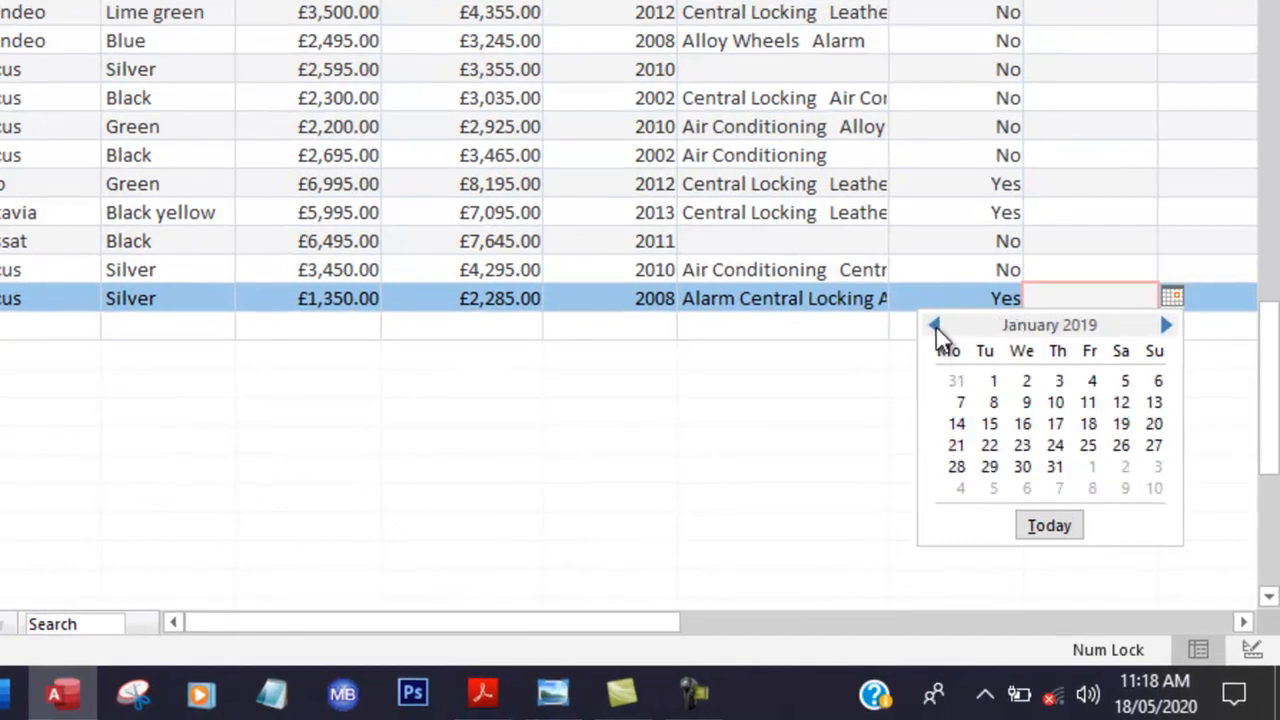
click(934, 324)
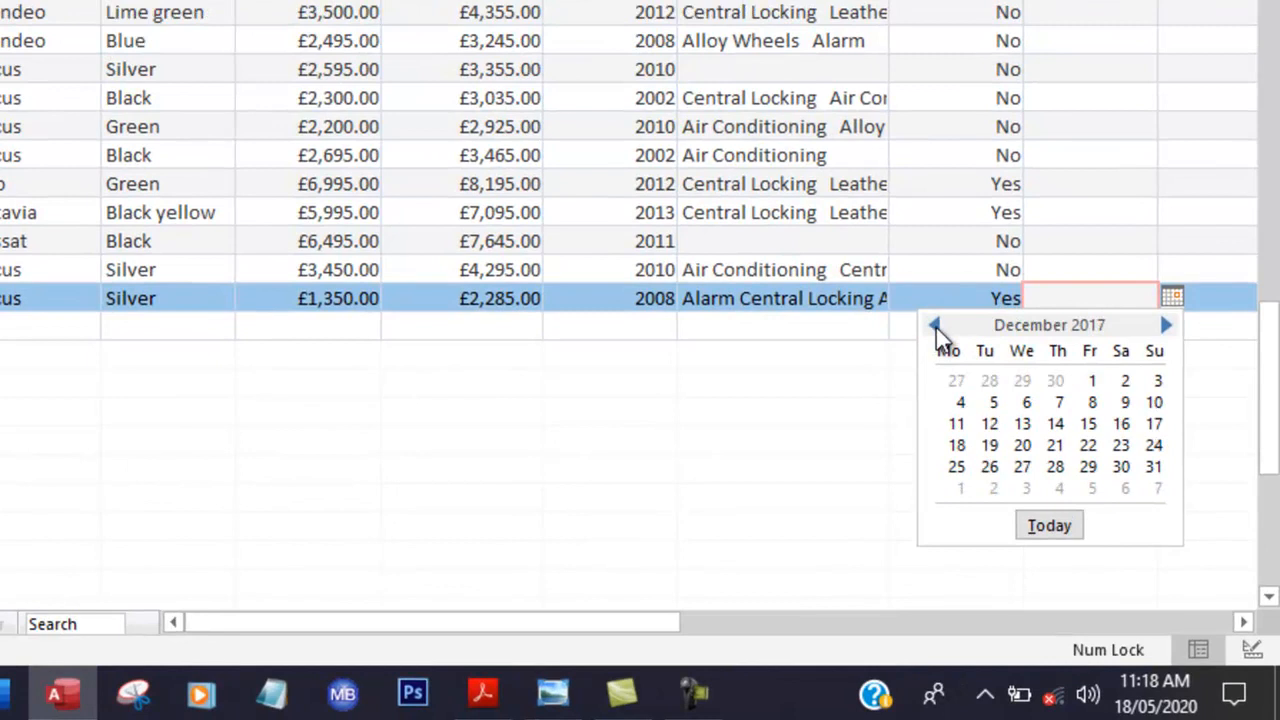
click(934, 324)
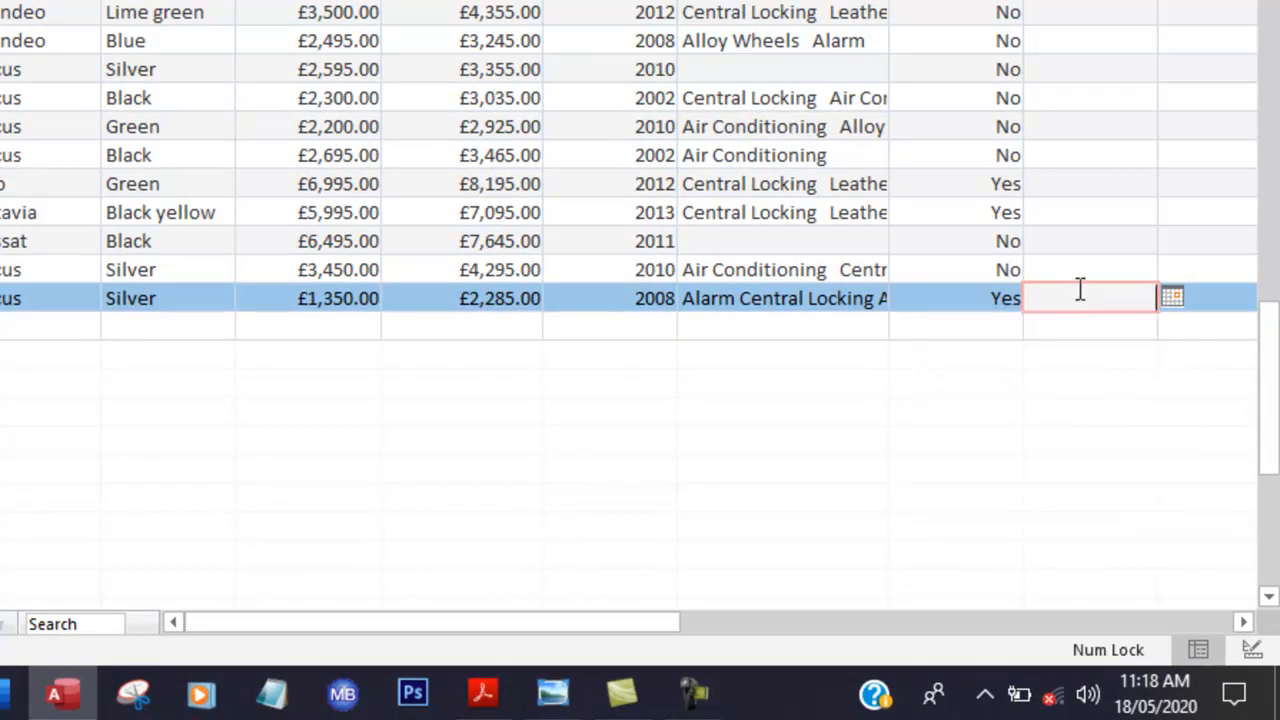
- Enter 20 December 2014 as the last record's PDate value
text(20)
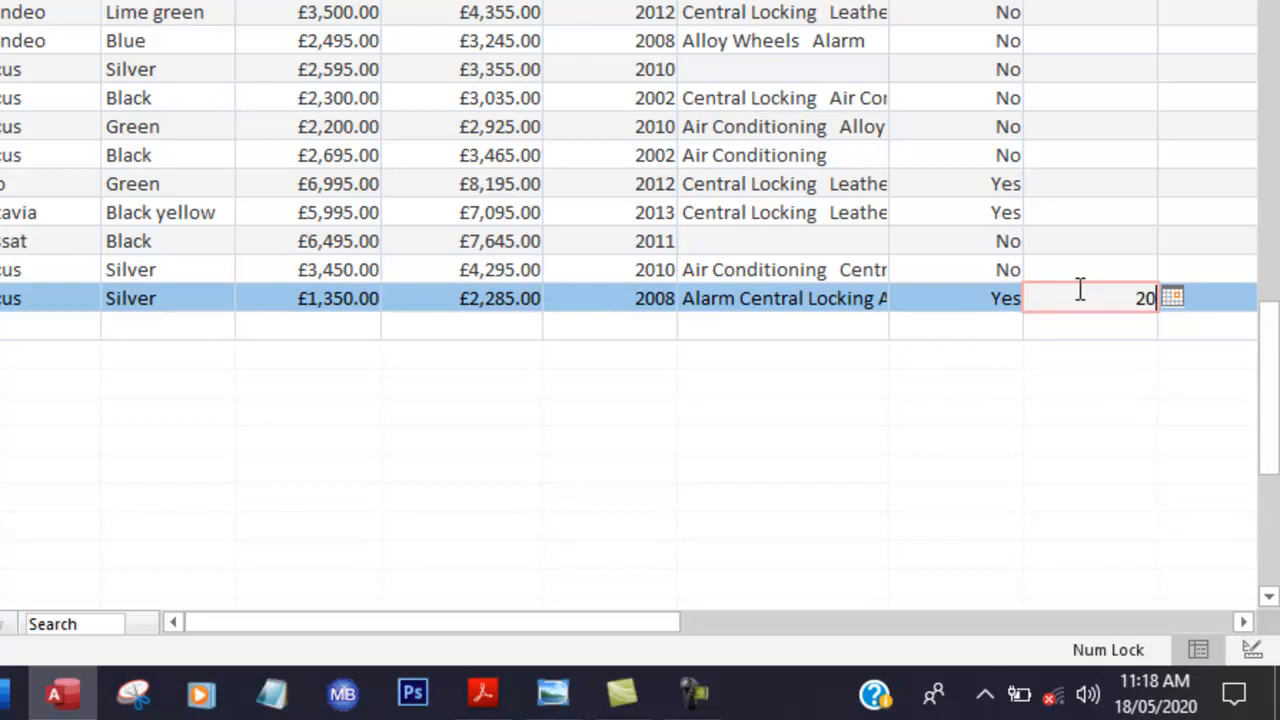
text(De)
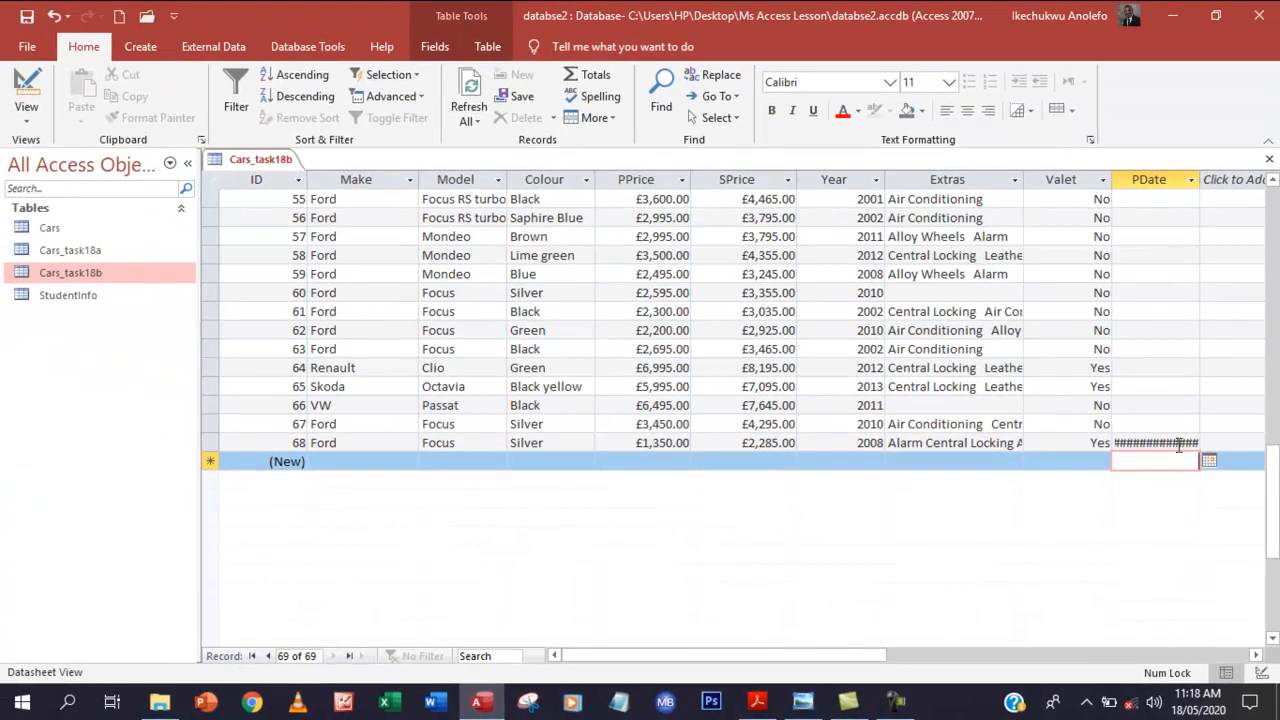
mouse_move(1196, 192)
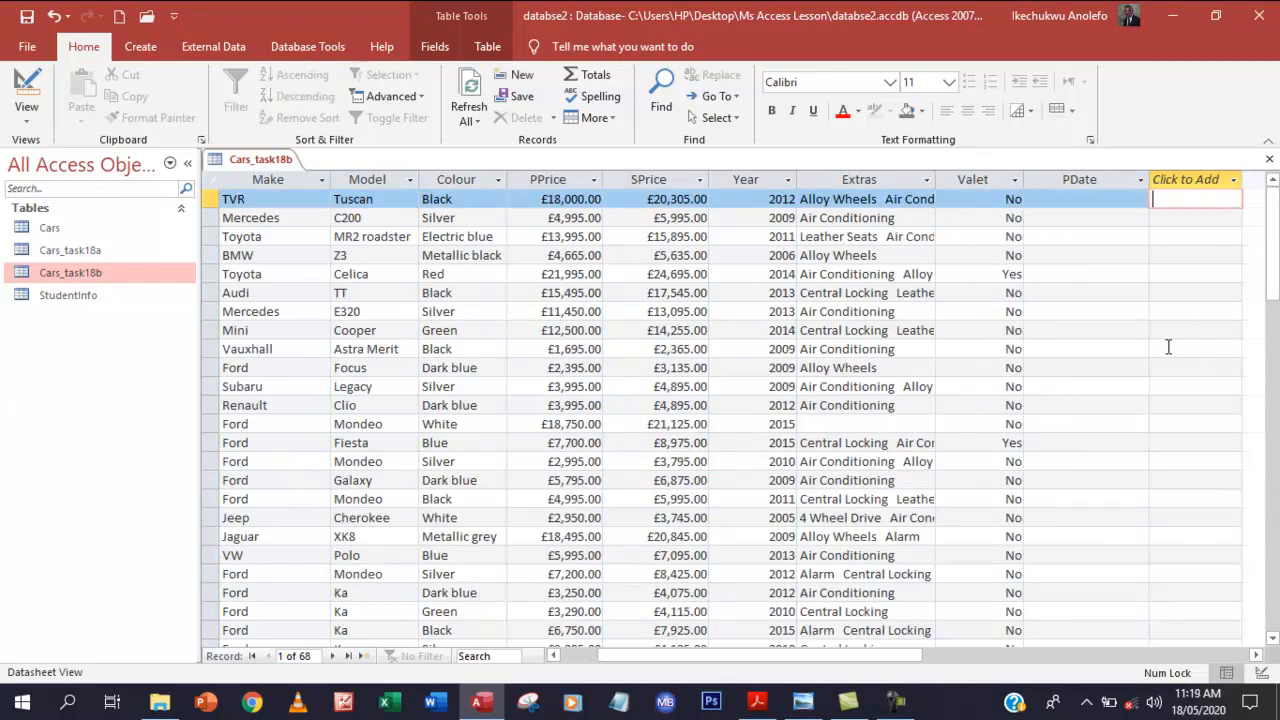
scroll(down, 3)
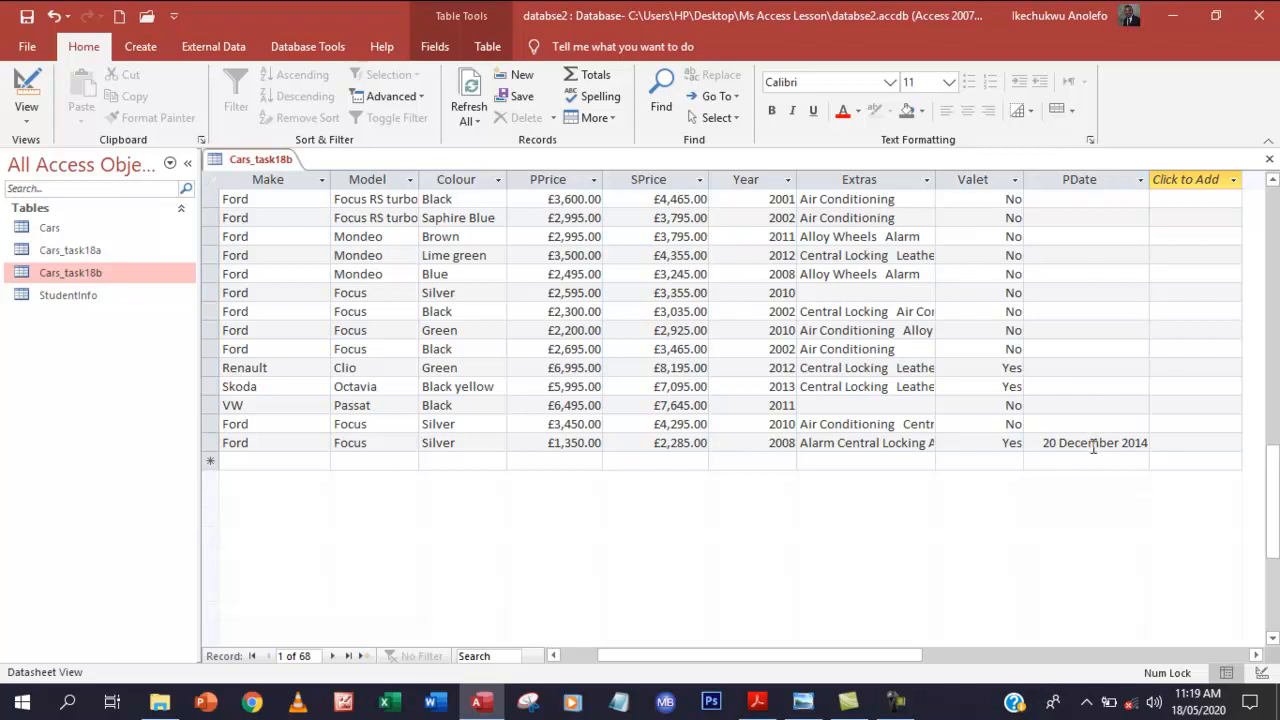
click(1158, 442)
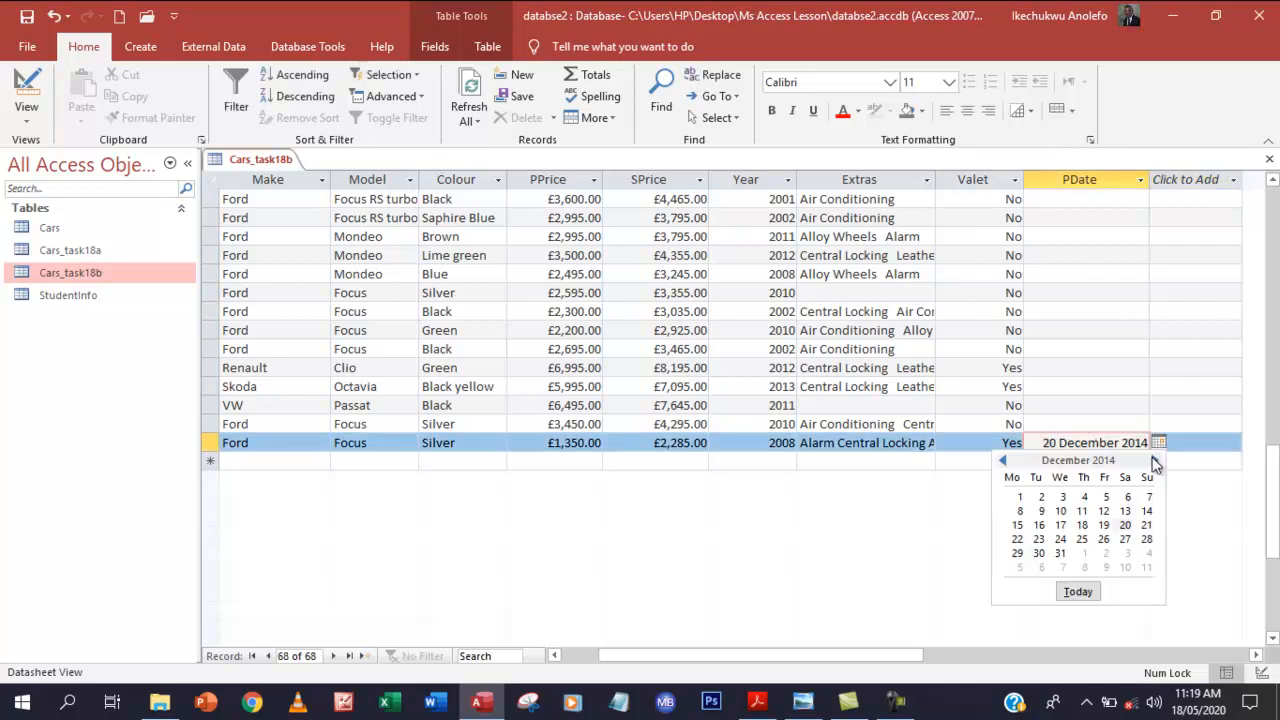
click(1004, 460)
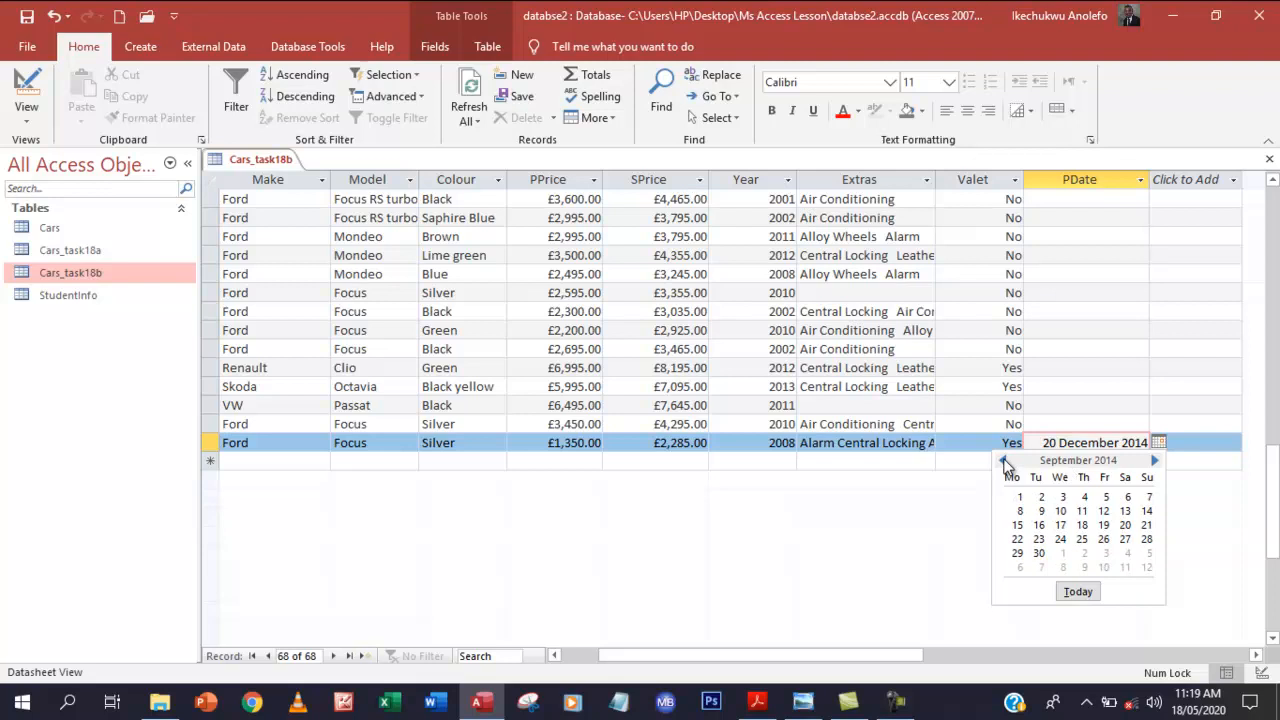
click(1004, 460)
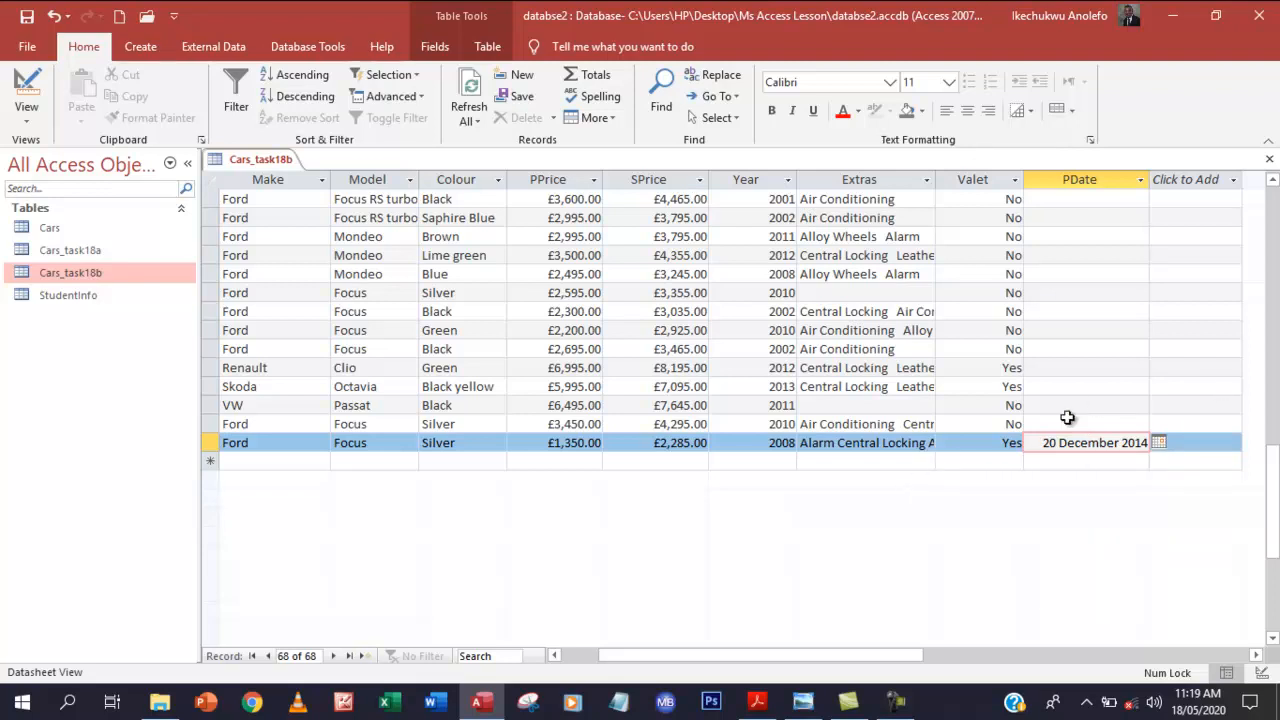
click(1084, 424)
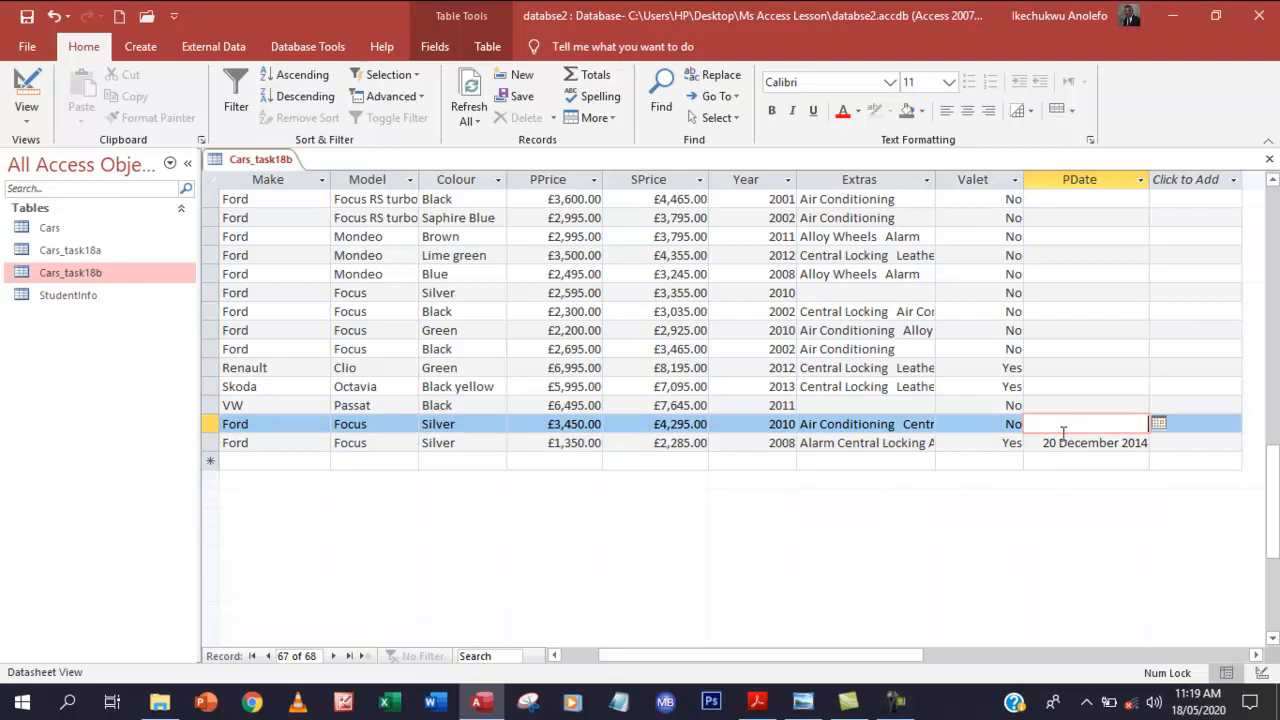
mouse_move(760, 540)
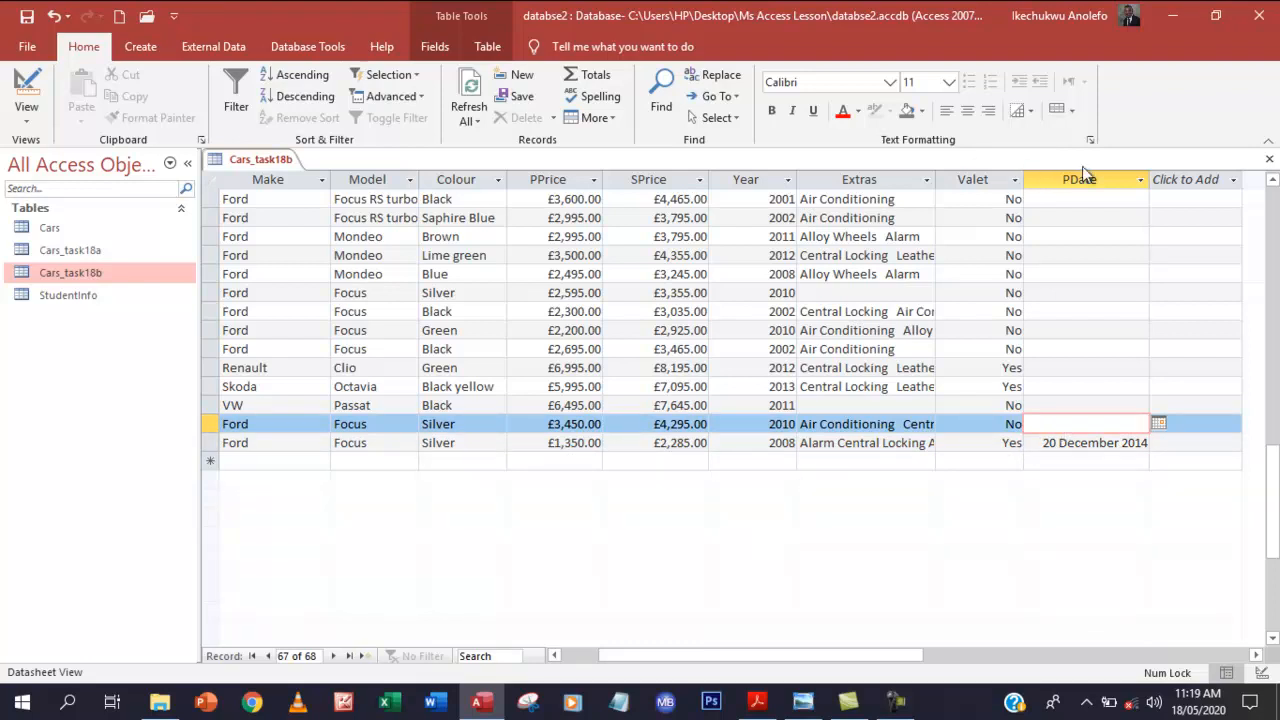
mouse_move(1164, 244)
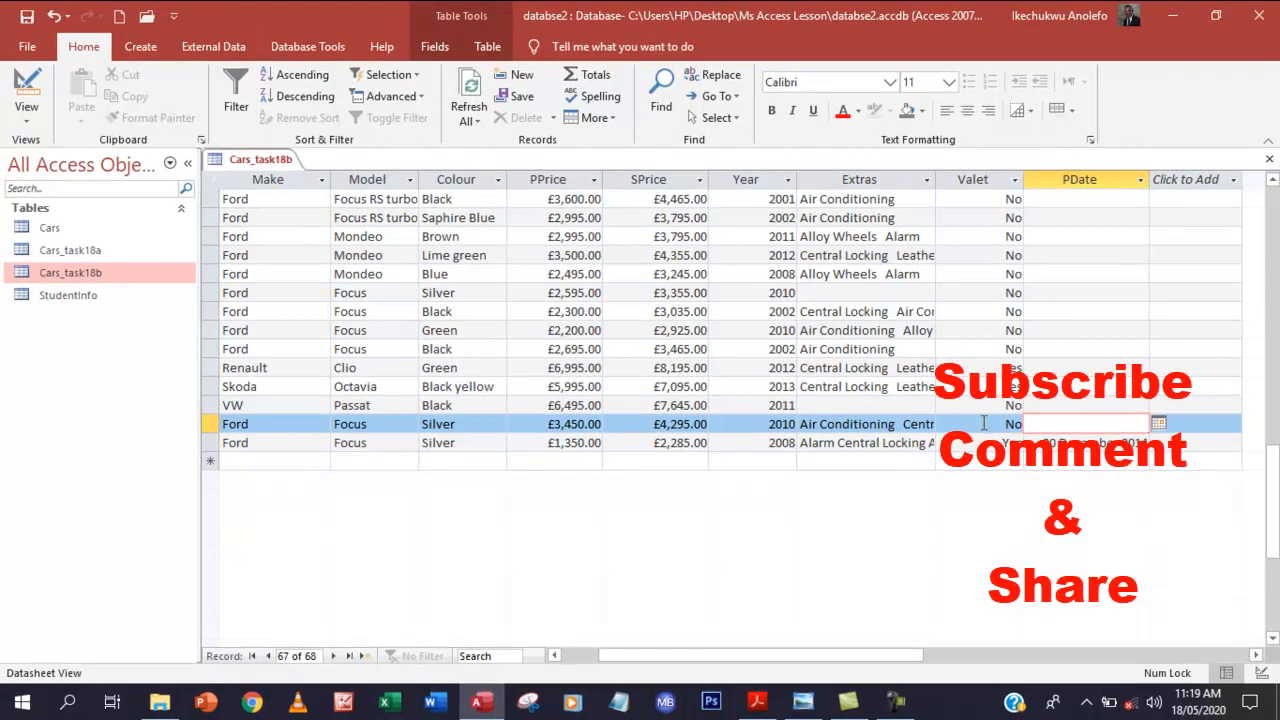
mouse_move(1056, 540)
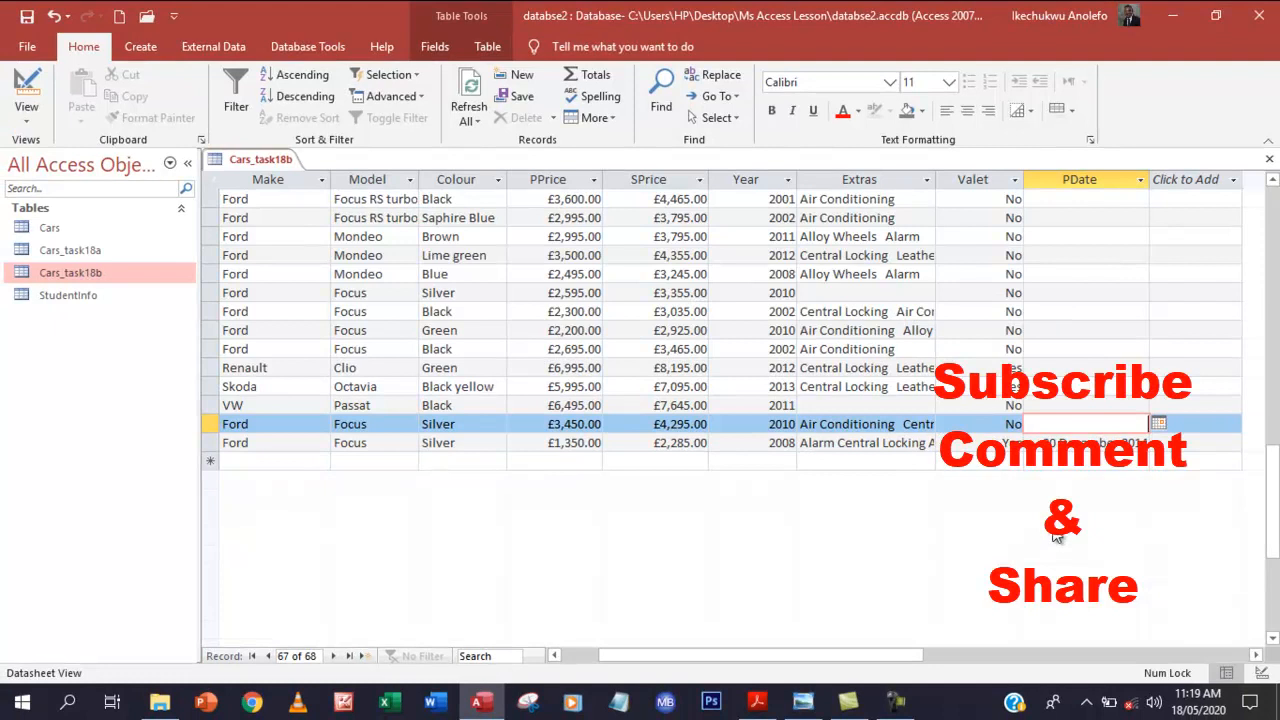